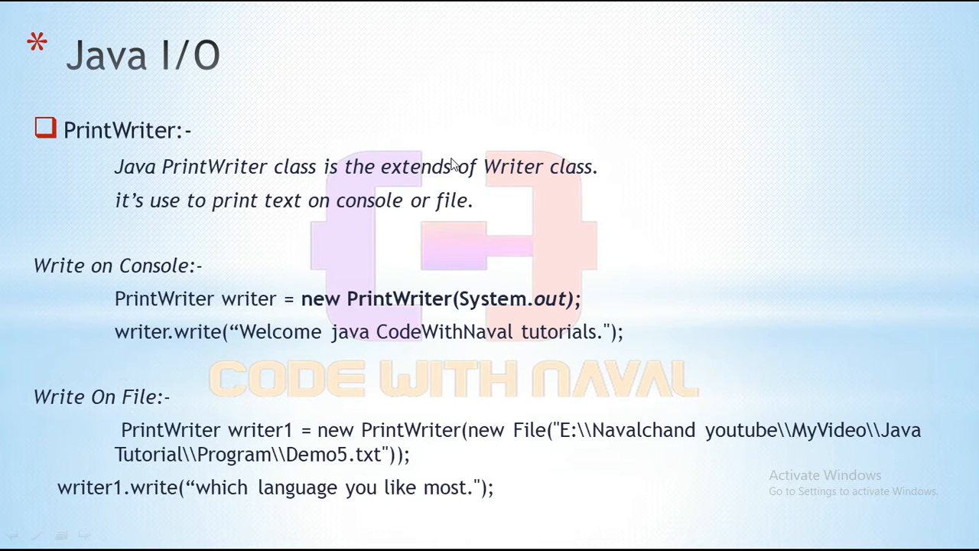
pyautogui.moveTo(52, 417)
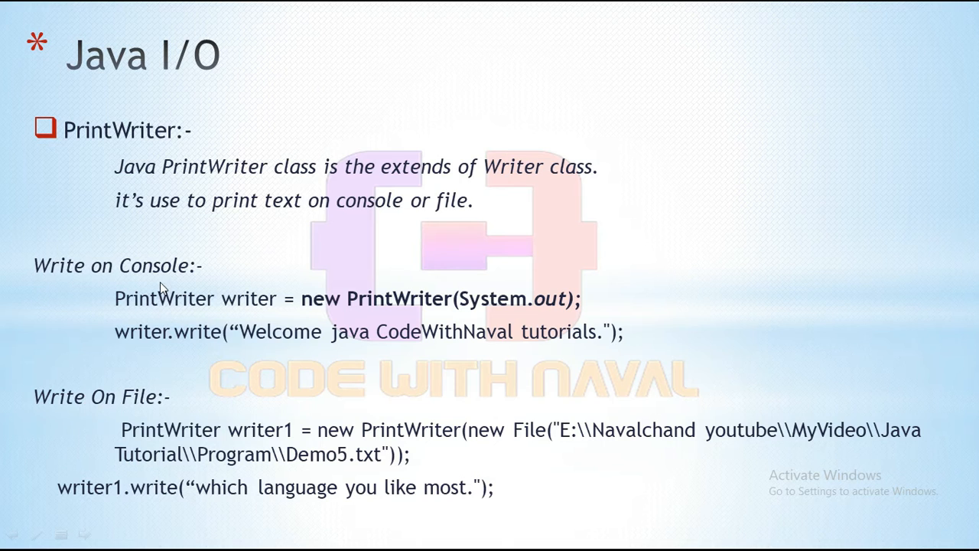
pyautogui.moveTo(220, 331)
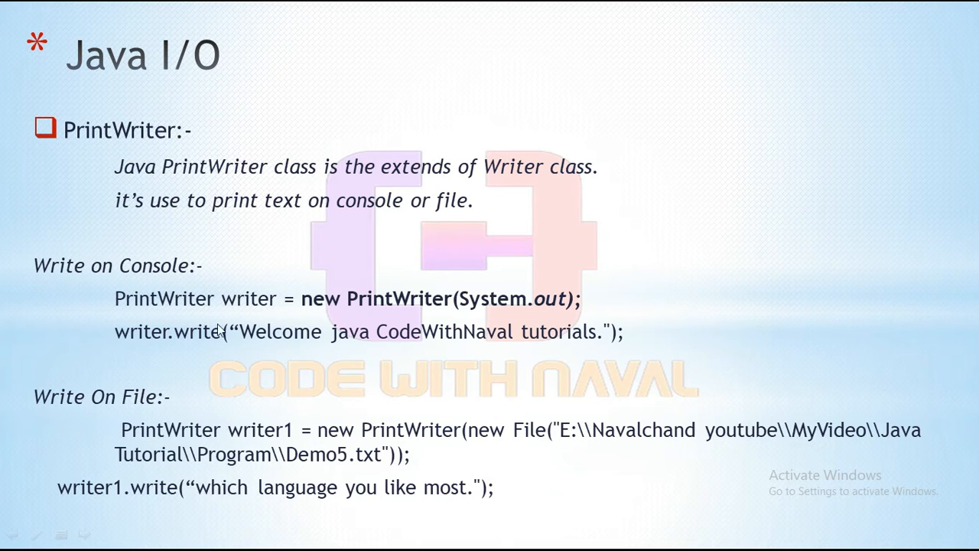
pyautogui.moveTo(465, 309)
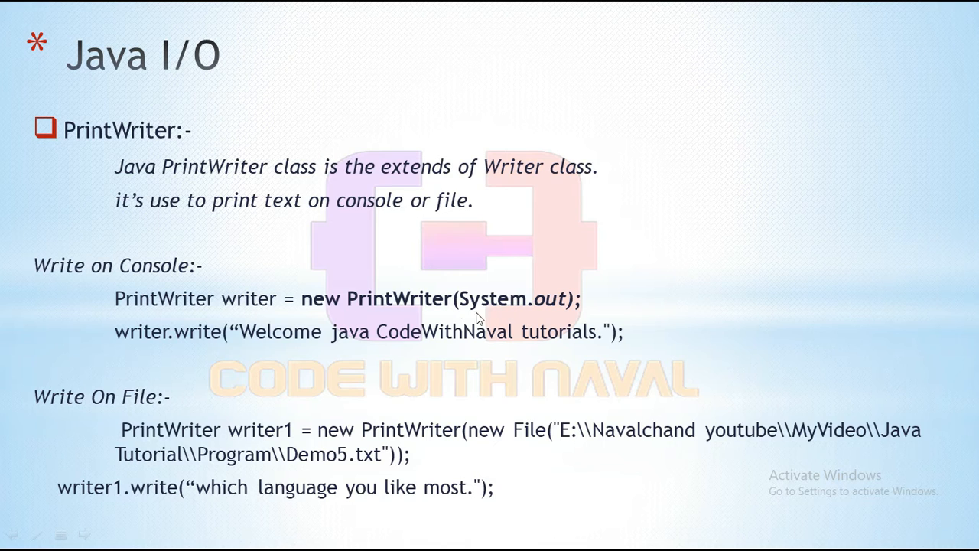
pyautogui.moveTo(502, 298)
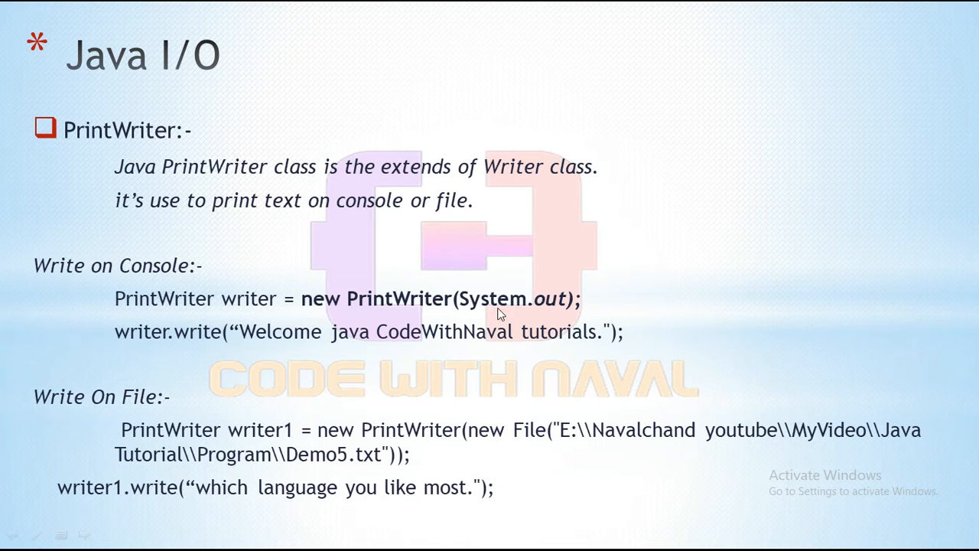
pyautogui.moveTo(197, 345)
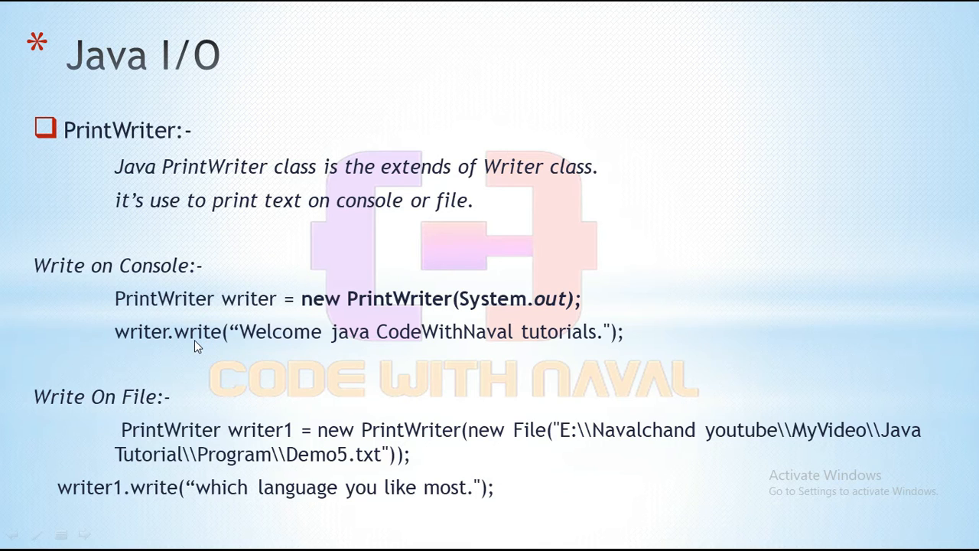
pyautogui.moveTo(139, 294)
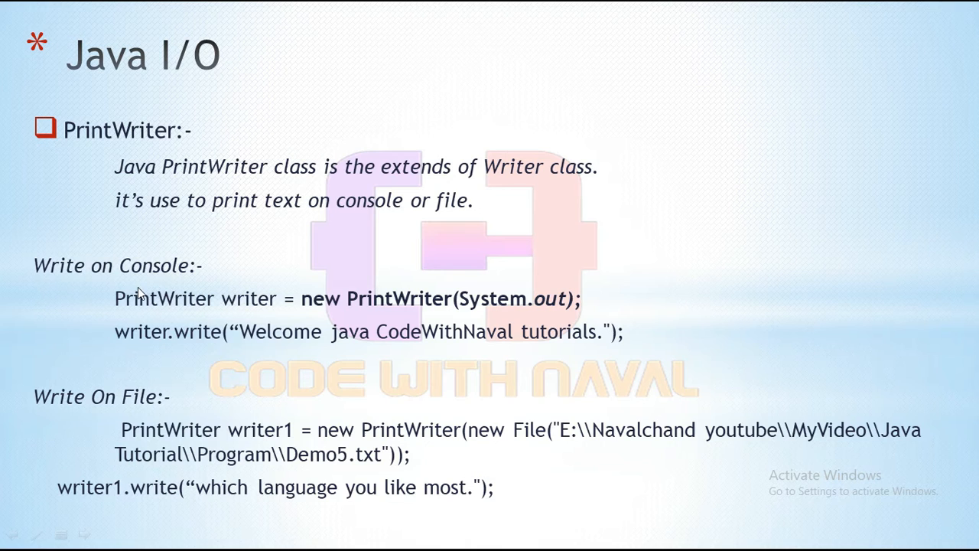
pyautogui.moveTo(381, 385)
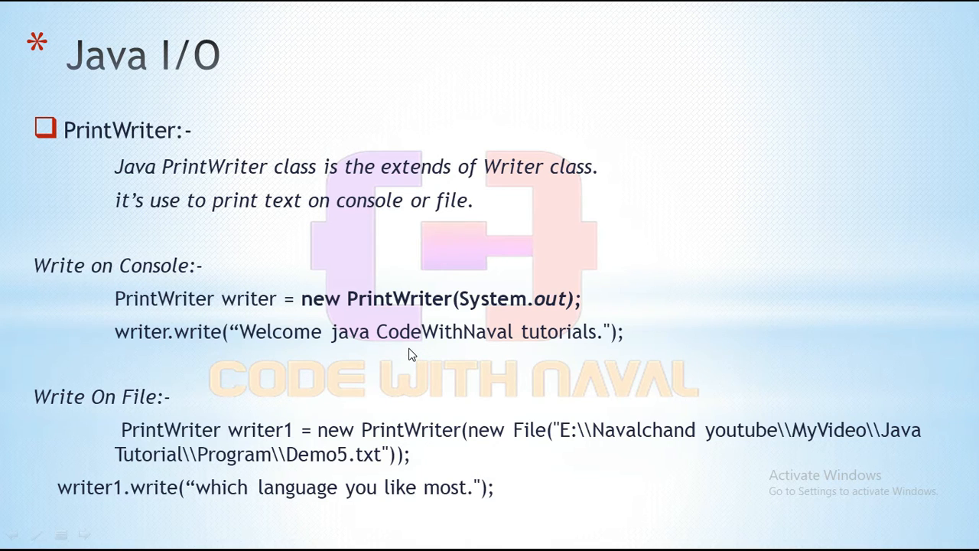
pyautogui.moveTo(220, 385)
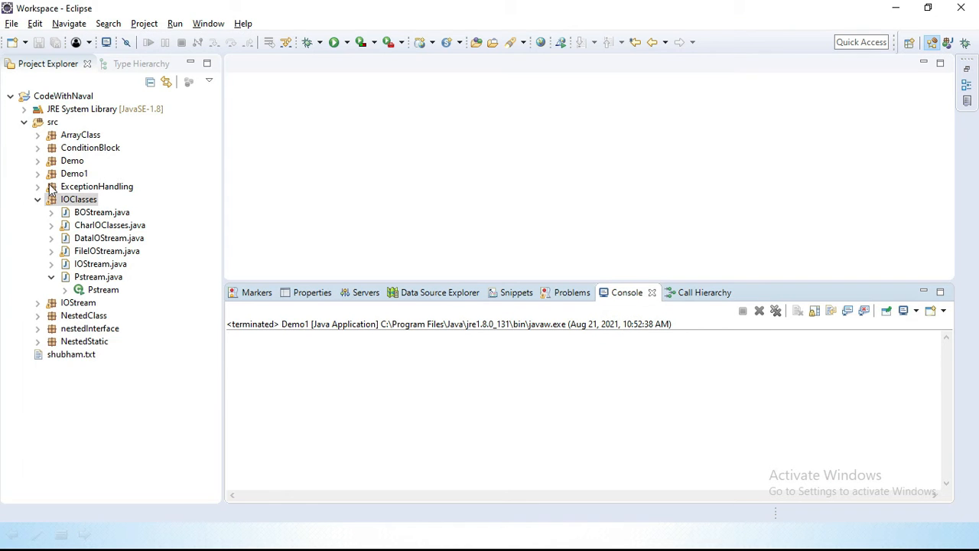
# Step: Create a new Java class named PWriter inside the IOClasses package
pyautogui.rightClick(79, 199)
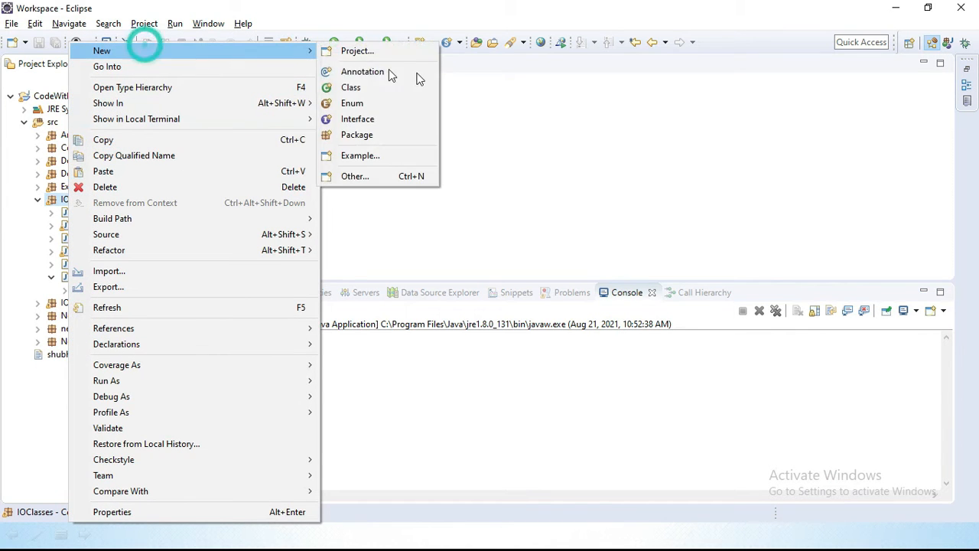
pyautogui.click(350, 86)
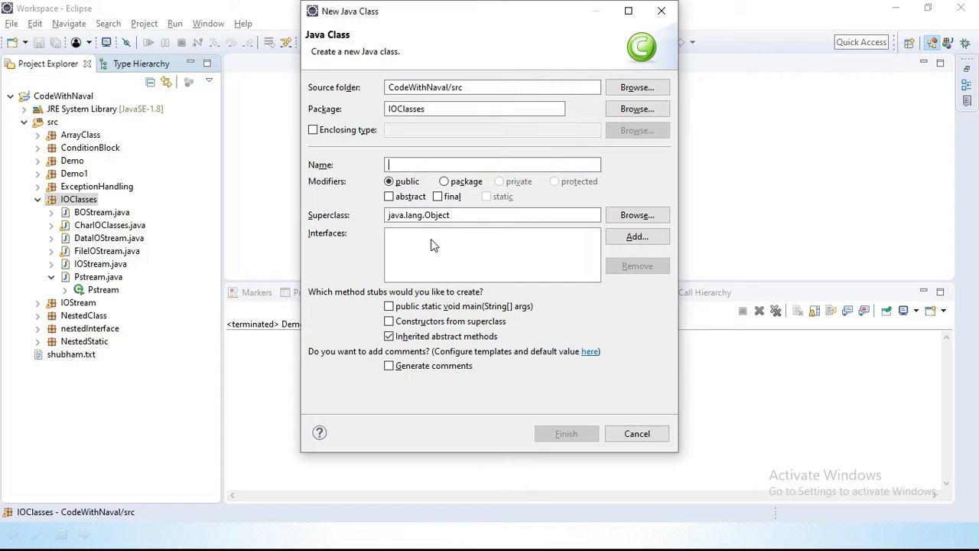
pyautogui.write('PW')
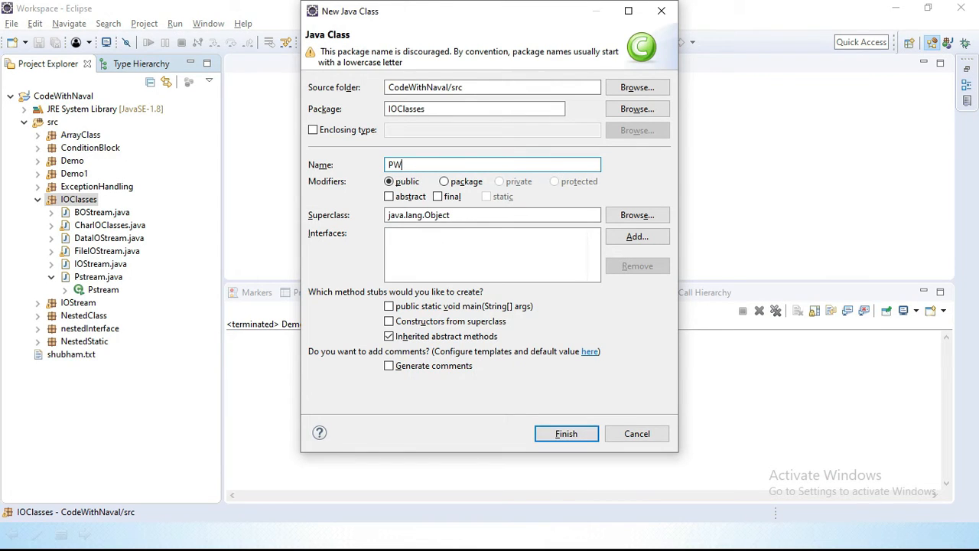
pyautogui.write('riter')
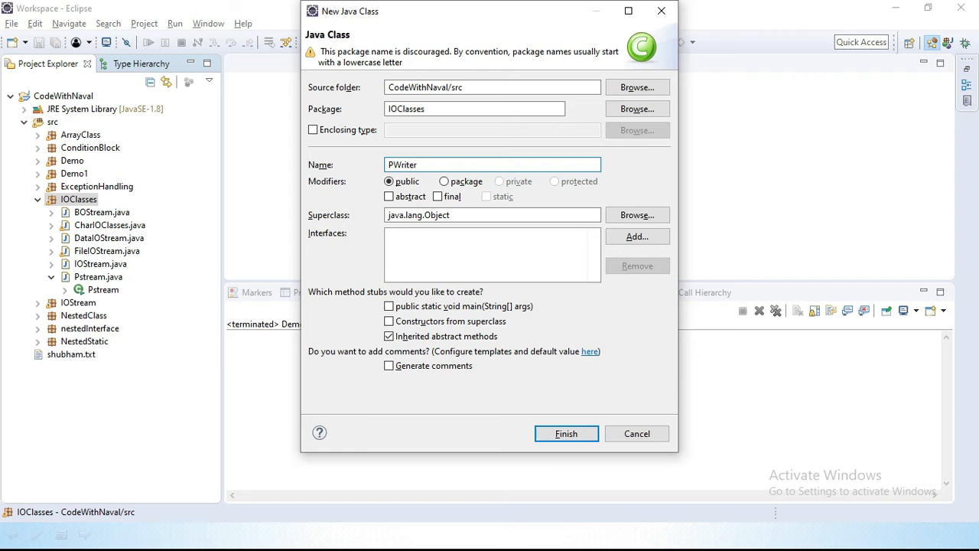
pyautogui.click(566, 433)
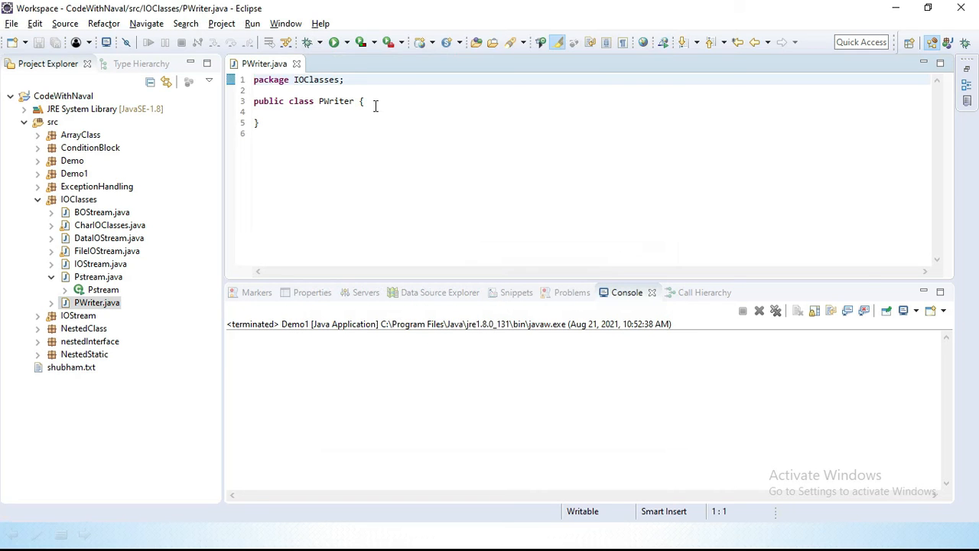
# Step: Add main with PrintWriter pw=new PrintWriter(System.out); using content assist
pyautogui.write('main(String[] args) {')
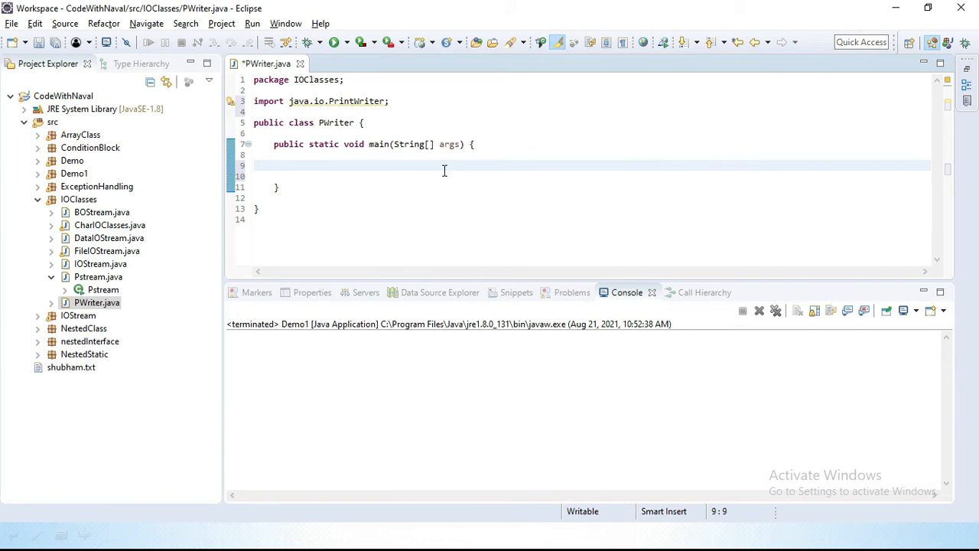
pyautogui.write('PrintWriter')
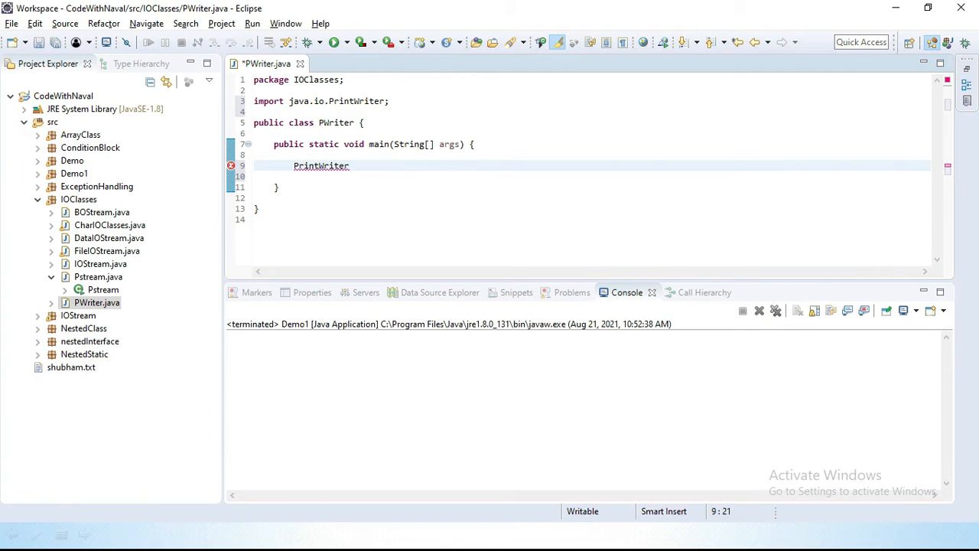
pyautogui.write('pw=new')
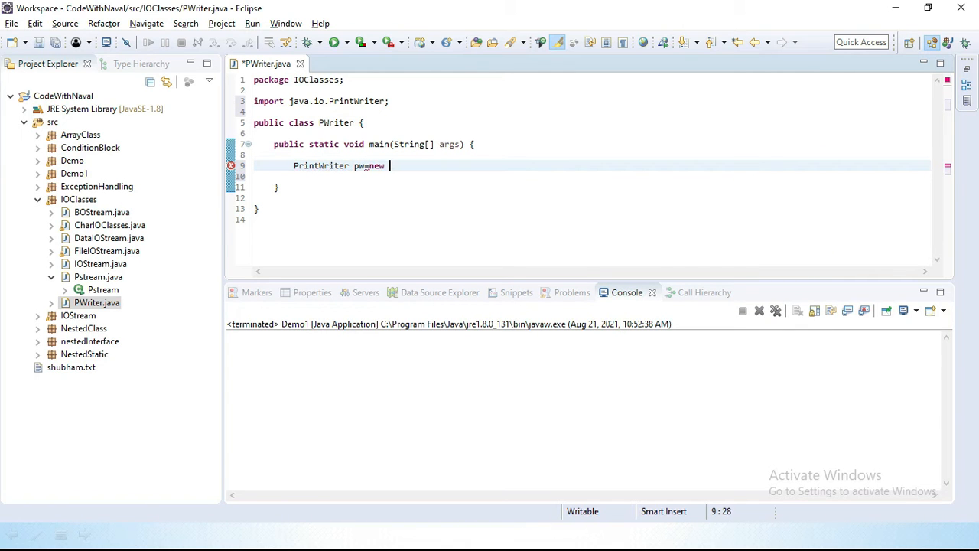
pyautogui.write('Pri')
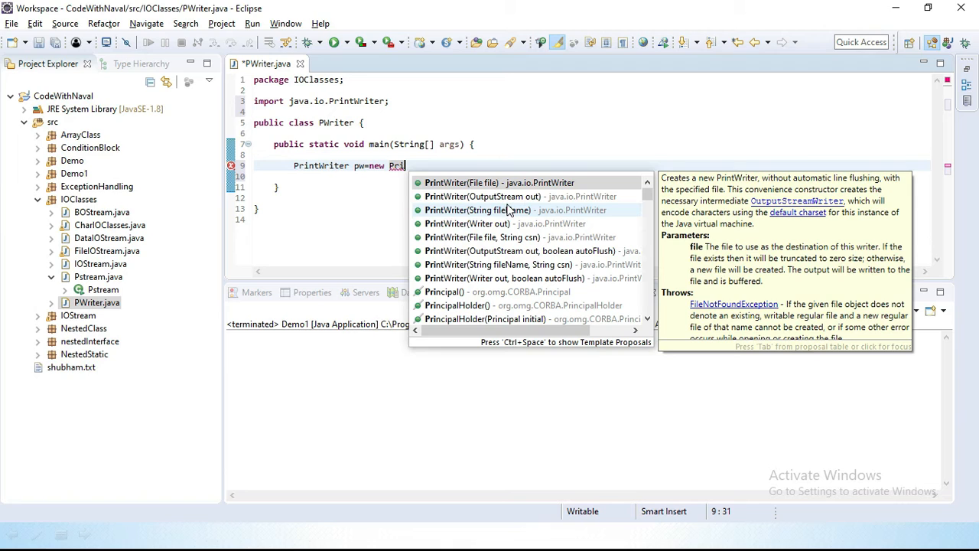
pyautogui.moveTo(508, 198)
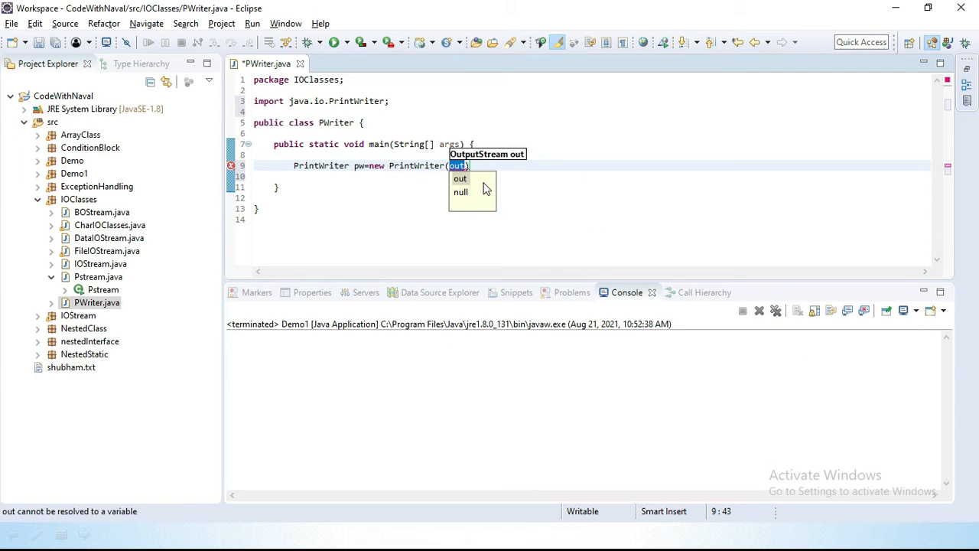
pyautogui.write('sys')
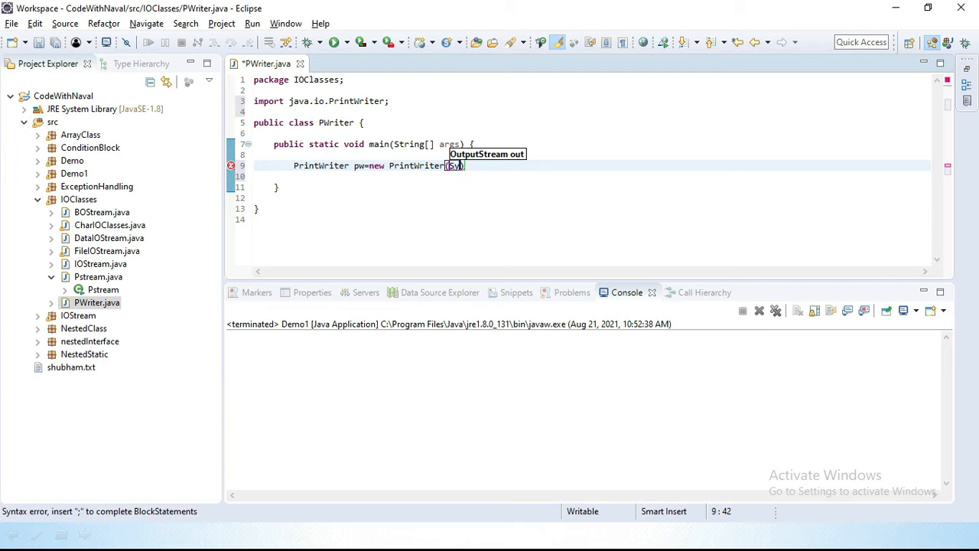
pyautogui.write('stem.out')
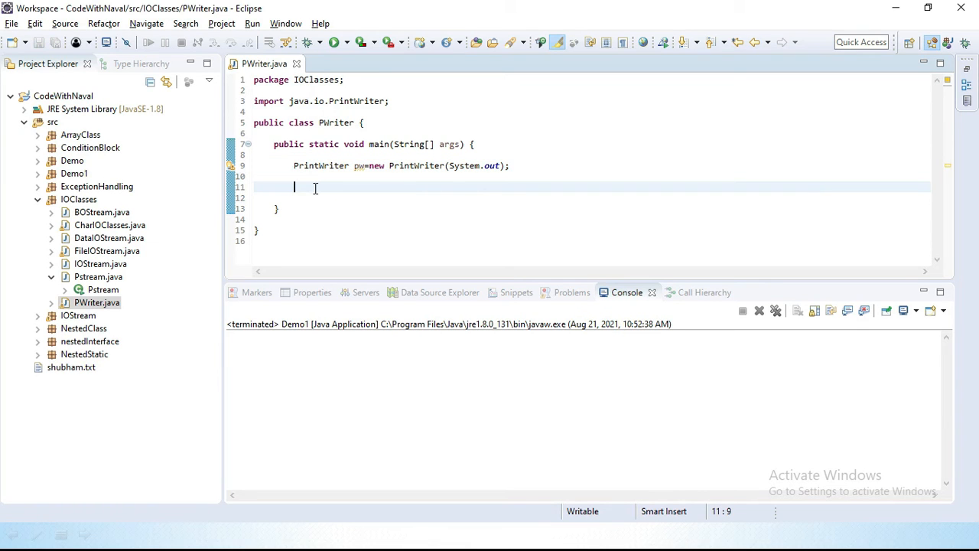
# Step: Write pw.write("This is print writer consol"); to send text to the console
pyautogui.write('pw.write("This");')
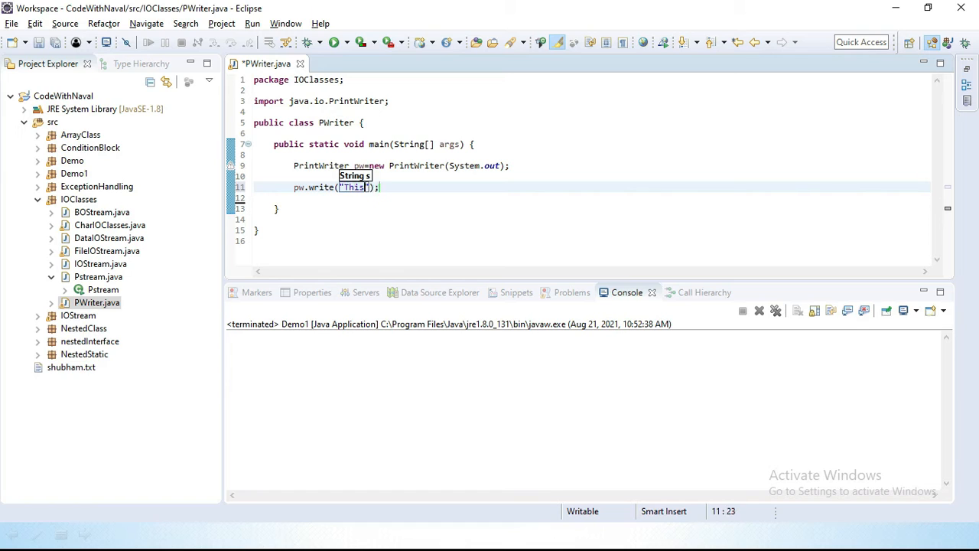
pyautogui.write('is print wri')
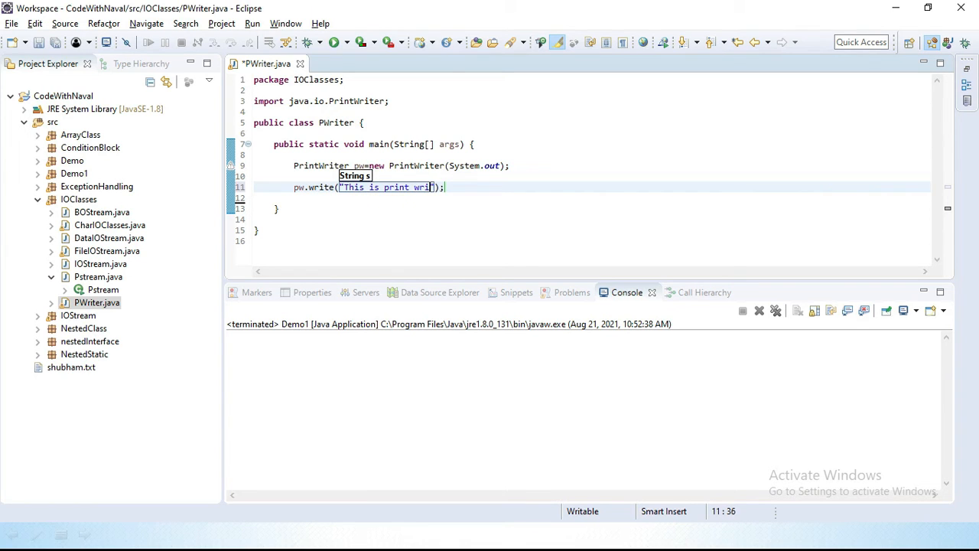
pyautogui.write('er')
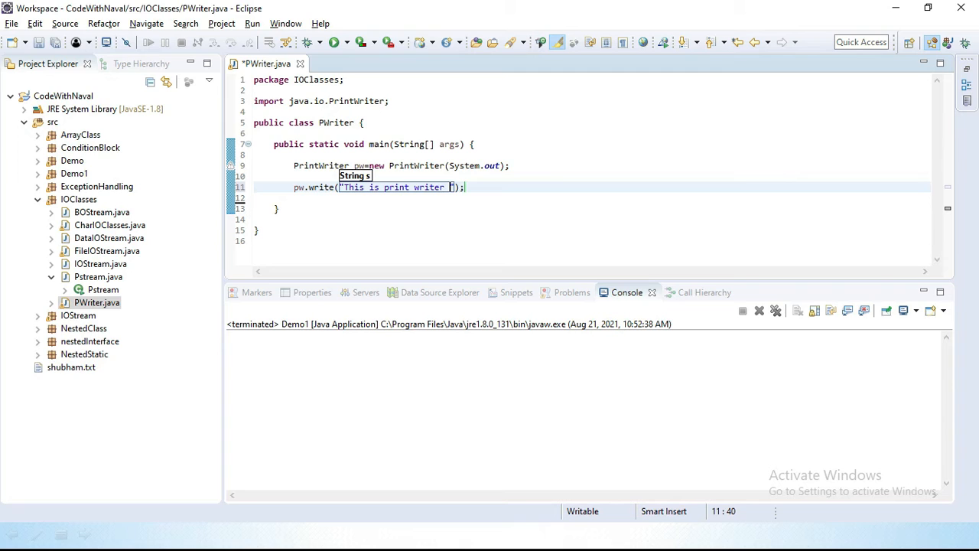
pyautogui.write('console')
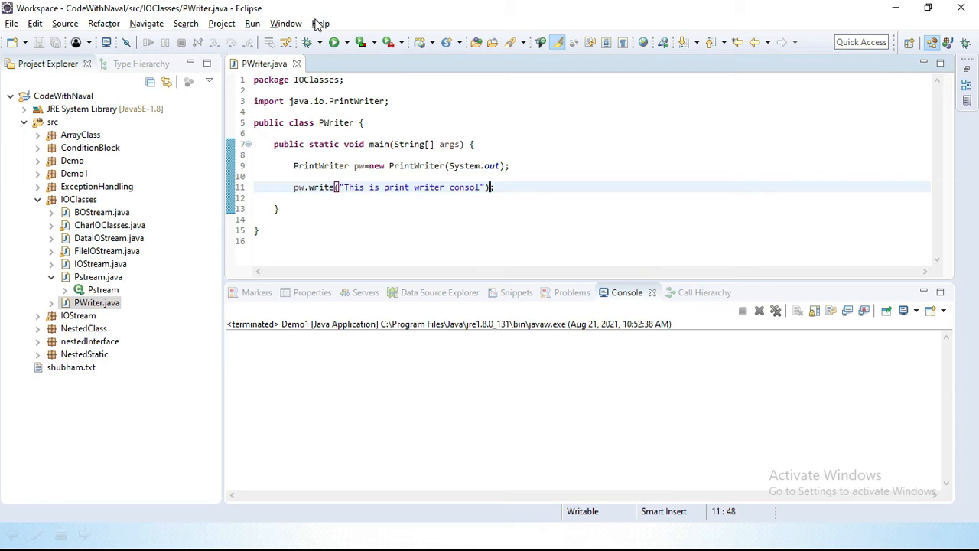
# Step: Run PWriter as a Java application; the console shows no output yet
pyautogui.rightClick(382, 187)
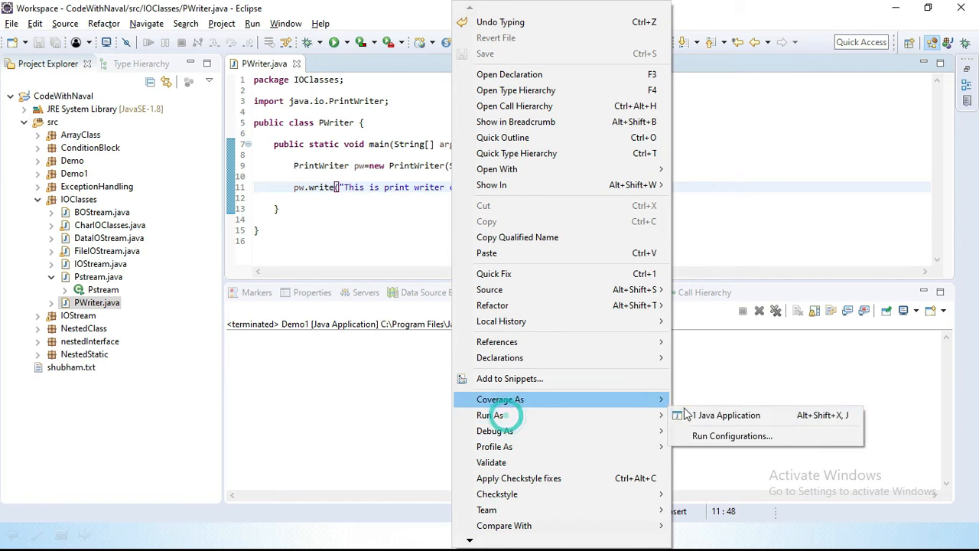
pyautogui.click(728, 415)
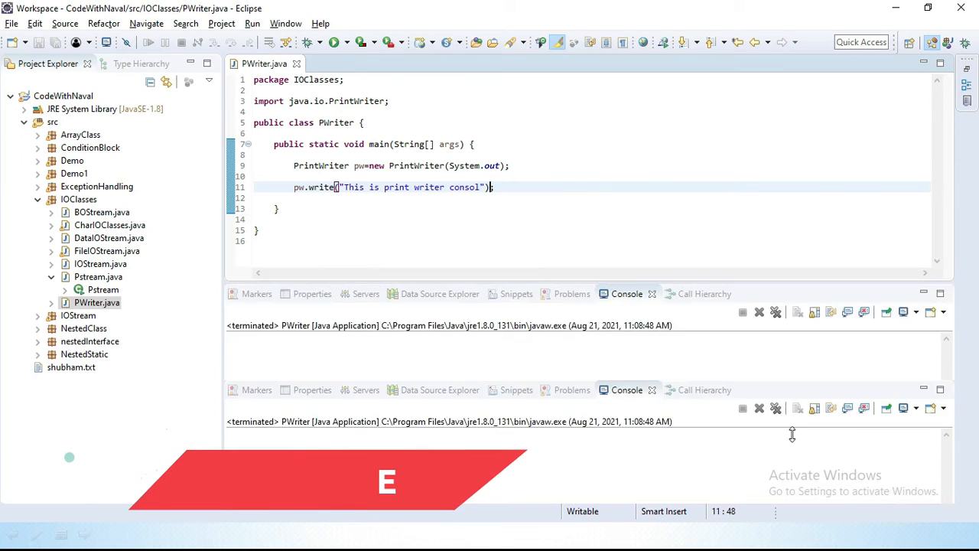
pyautogui.press('Return')
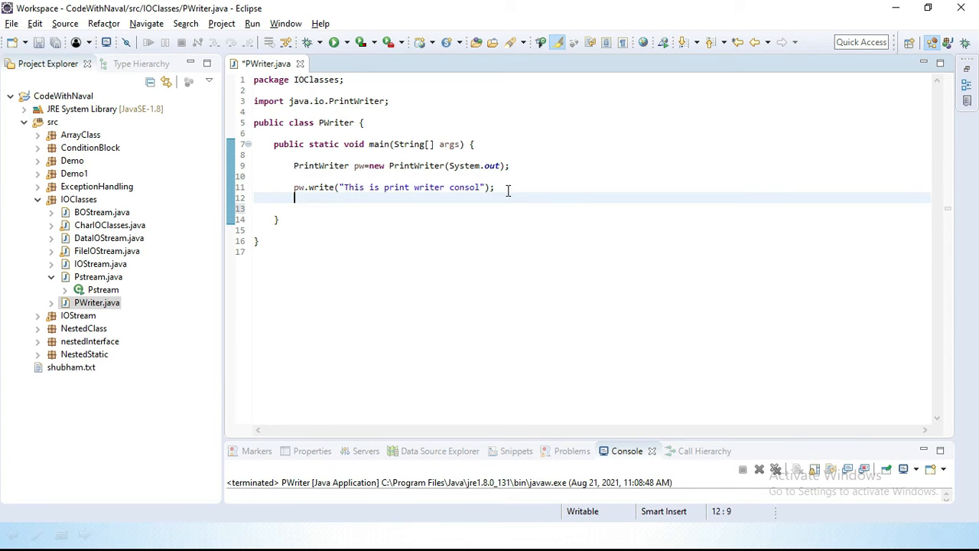
# Step: Add pw.flush(); and pw.close();, rerun, and enlarge the console showing the printed line
pyautogui.press('Return')
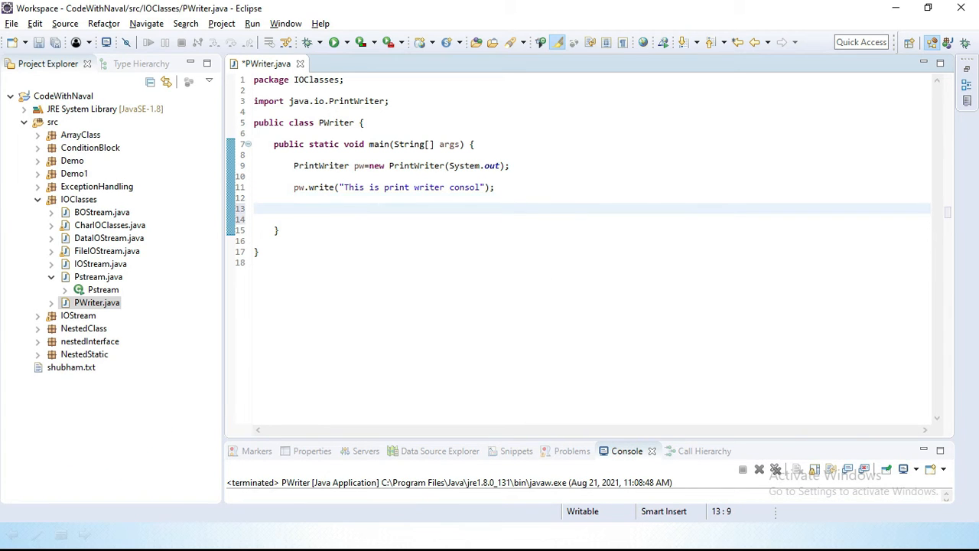
pyautogui.write('pw.flush();')
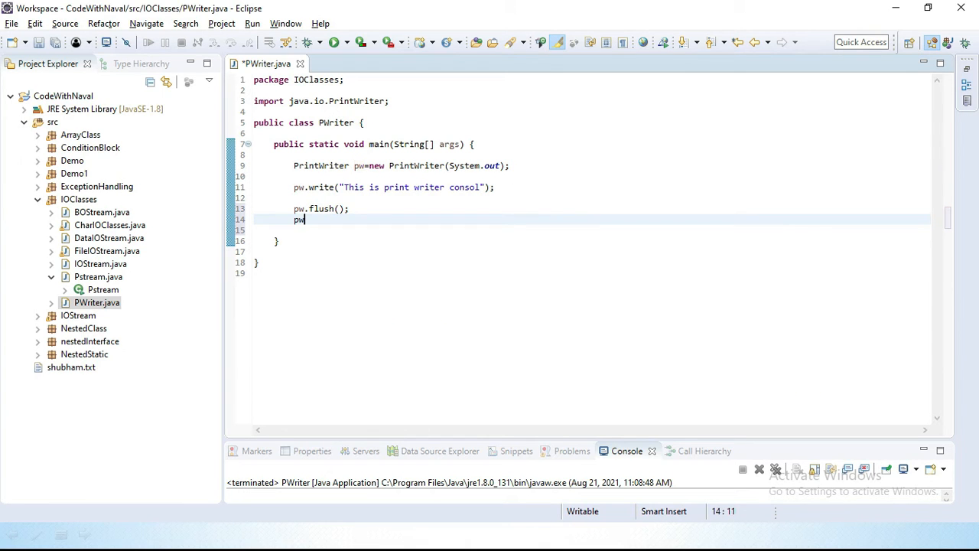
pyautogui.write('.close();')
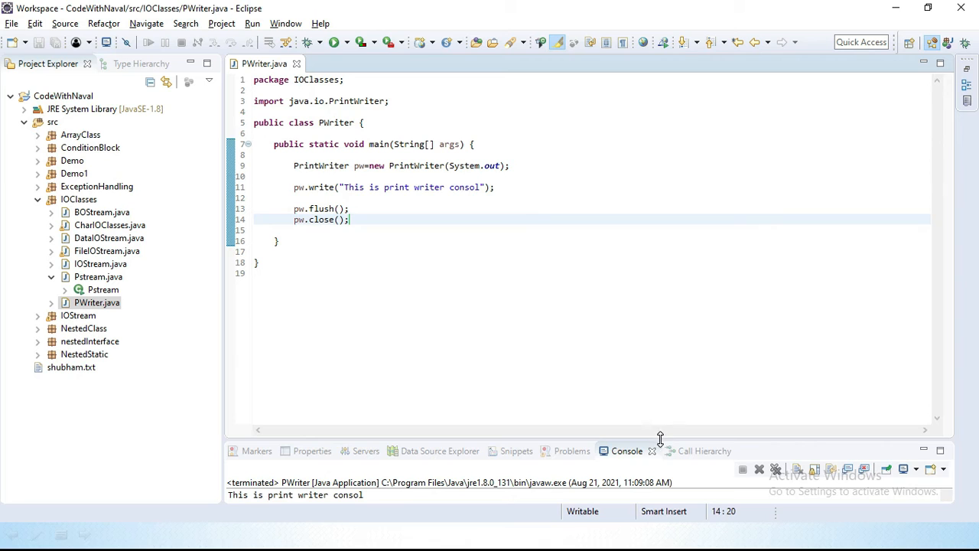
pyautogui.moveTo(661, 440); pyautogui.dragTo(661, 298)
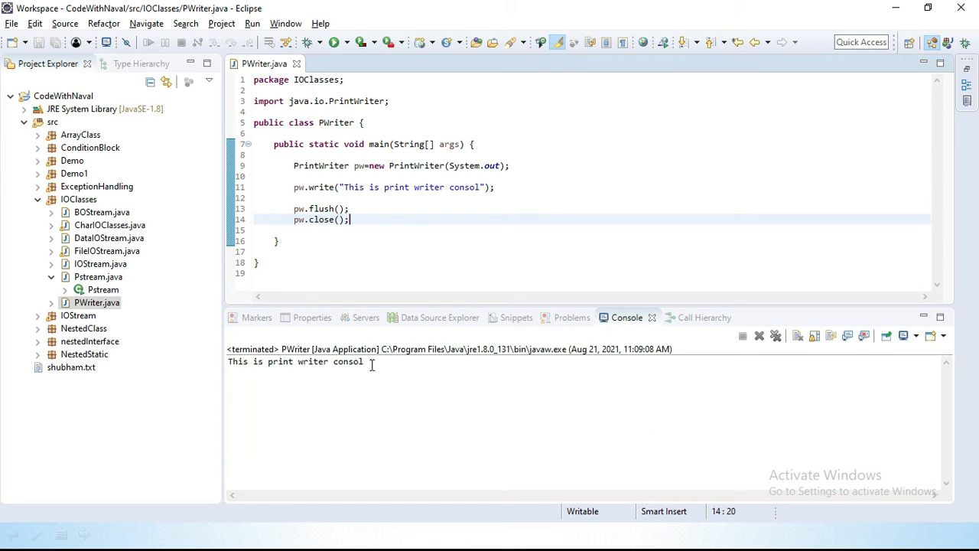
pyautogui.moveTo(756, 314)
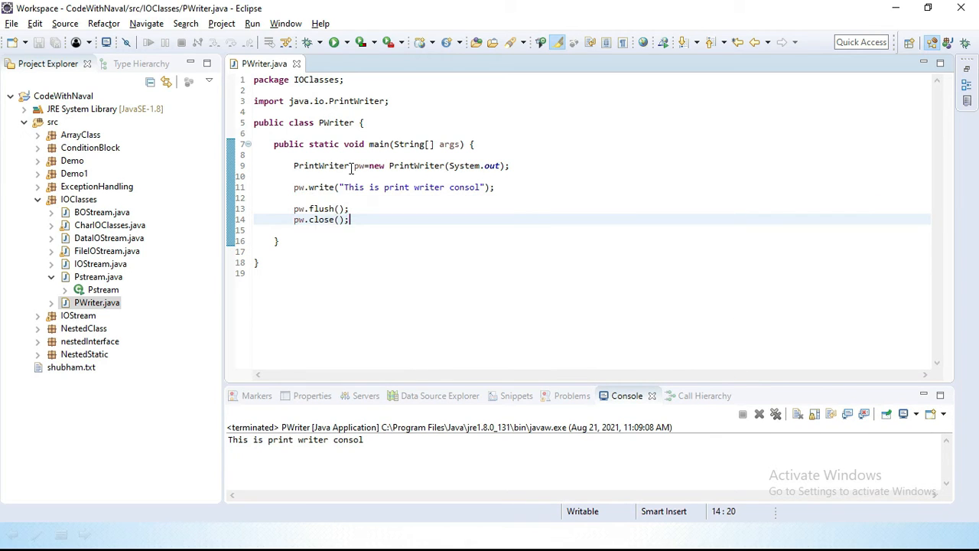
# Step: Review the statements and insert blank lines after pw.close(); for the next block
pyautogui.doubleClick(318, 208)
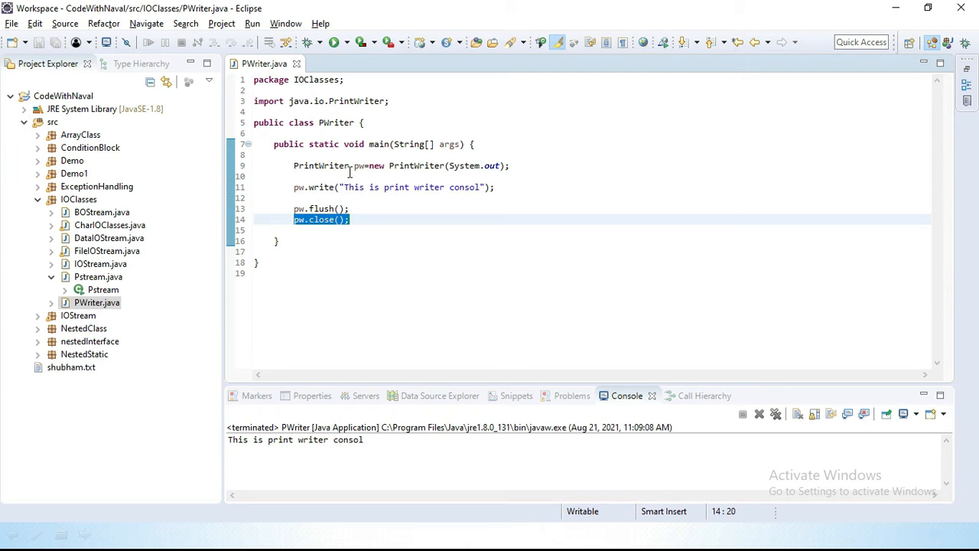
pyautogui.click(294, 221)
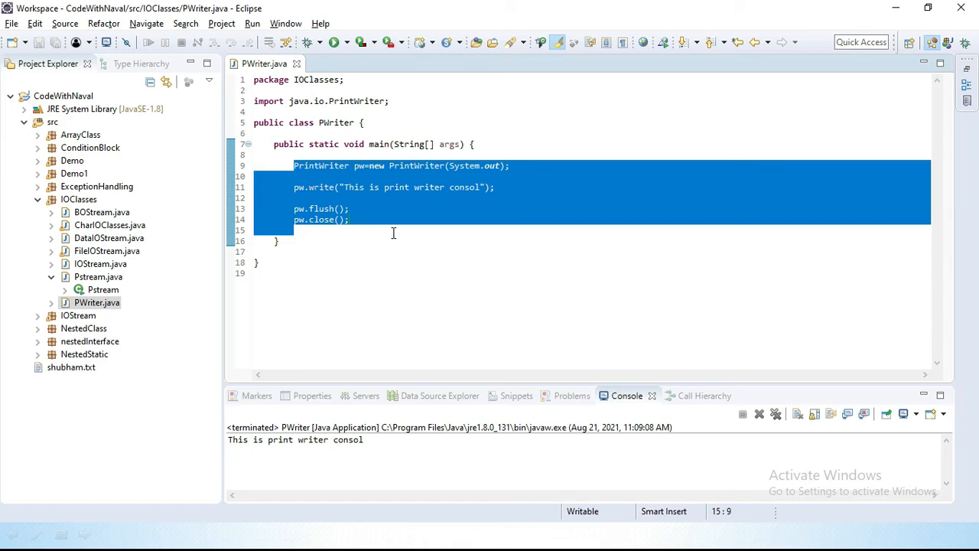
pyautogui.click(352, 220)
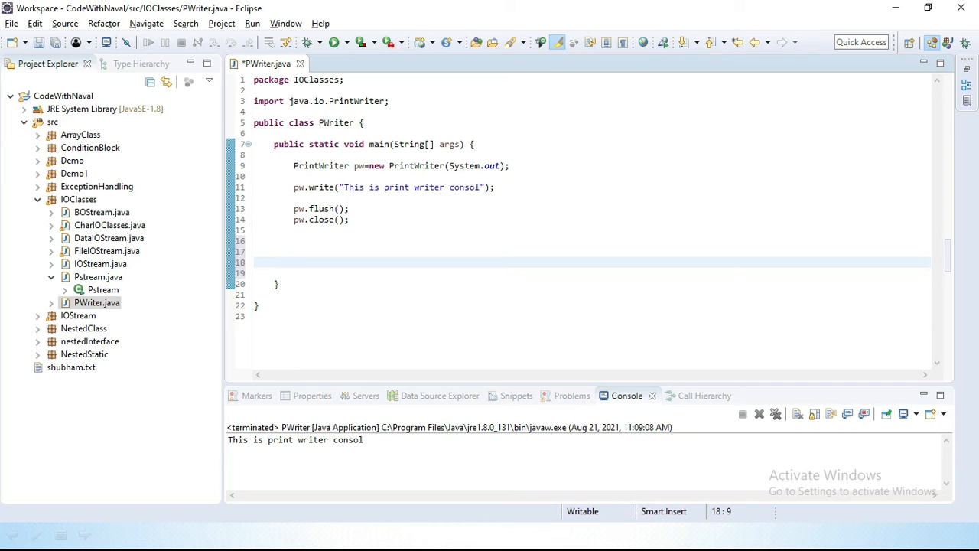
# Step: Declare PrintWriter pw1=new PrintWriter(...) choosing the constructor that takes a File
pyautogui.click(294, 264)
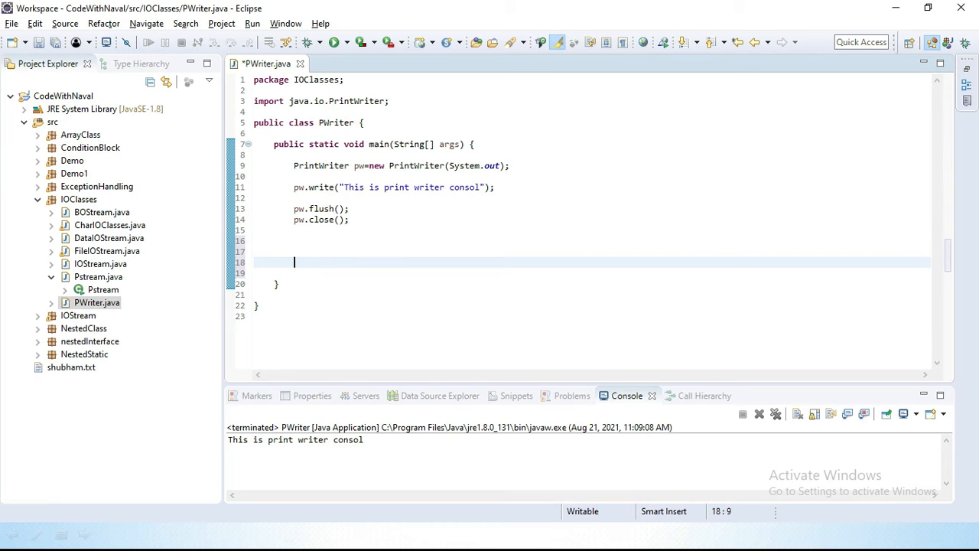
pyautogui.write('Print')
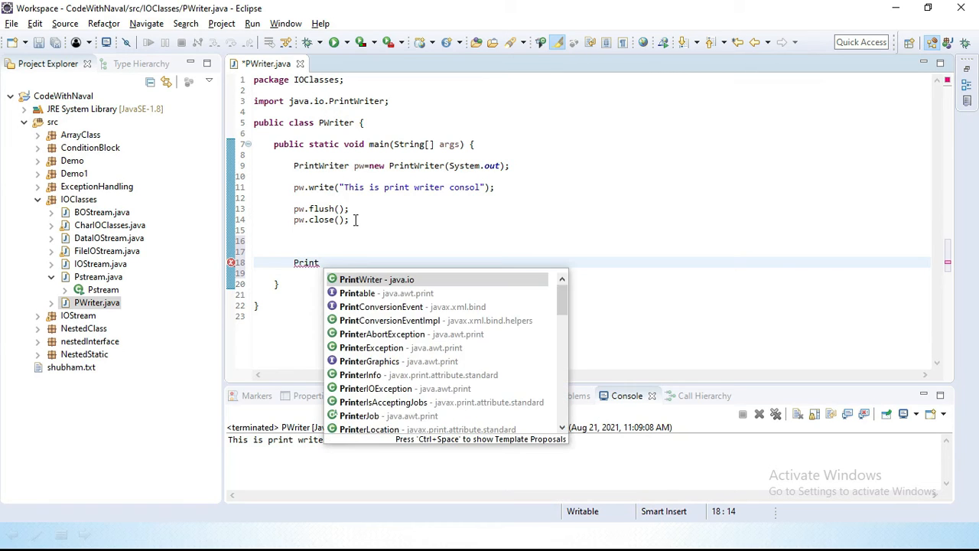
pyautogui.click(376, 279)
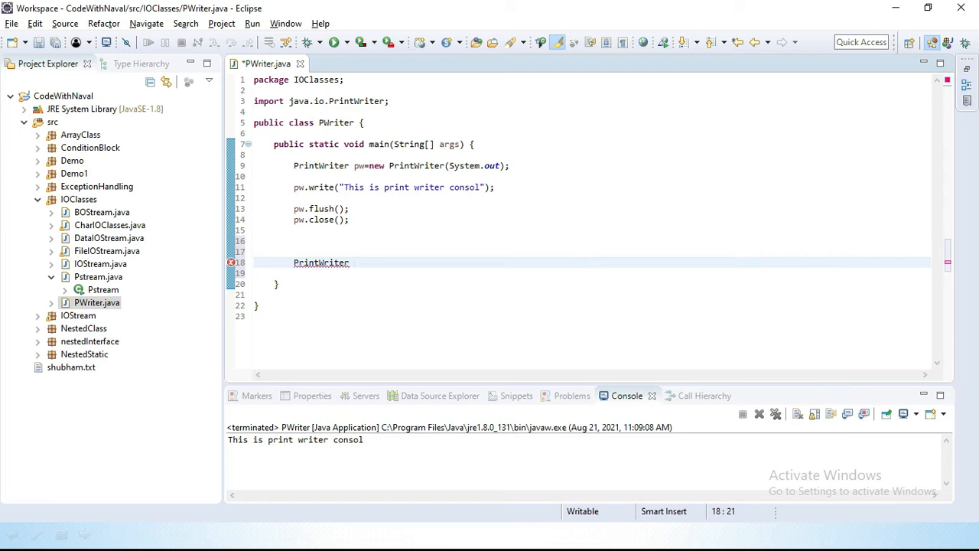
pyautogui.write('pw1=')
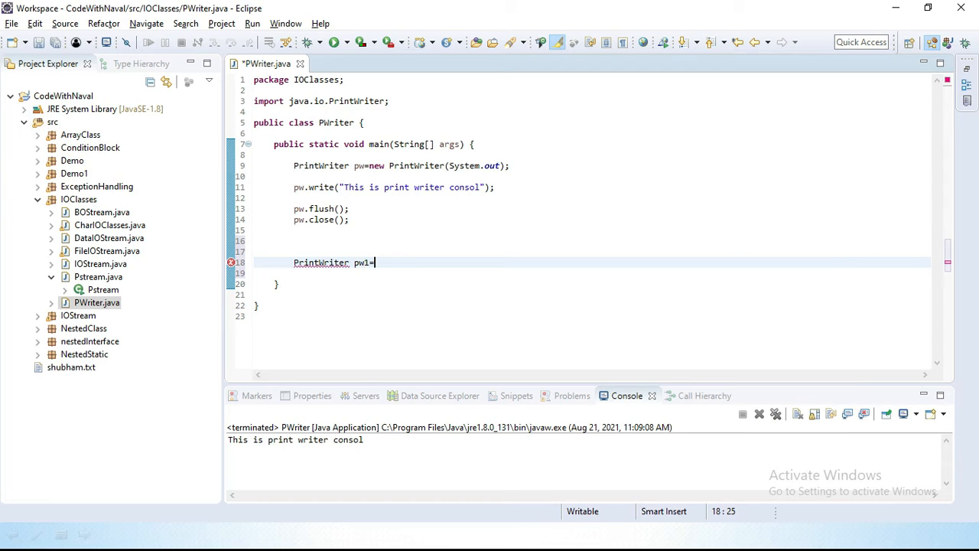
pyautogui.write('new Pri')
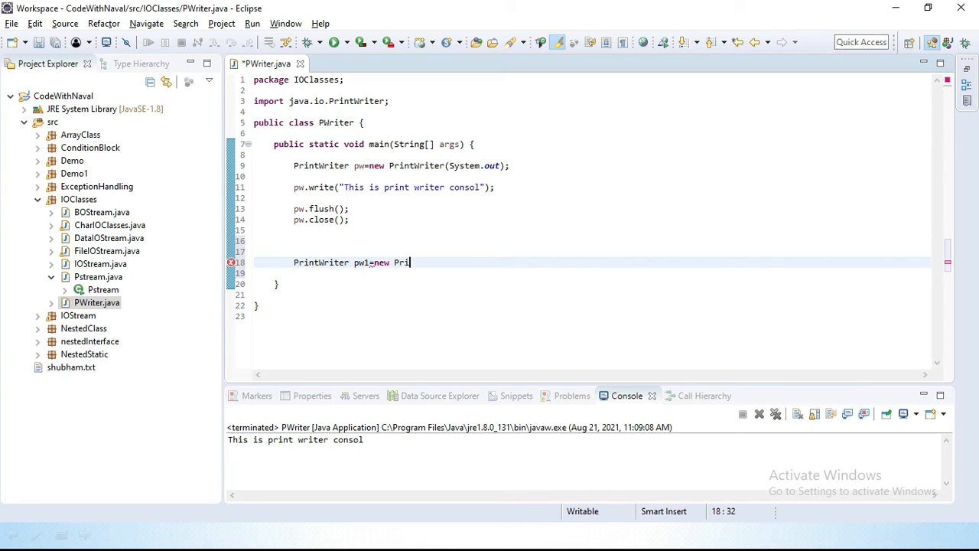
pyautogui.write('n')
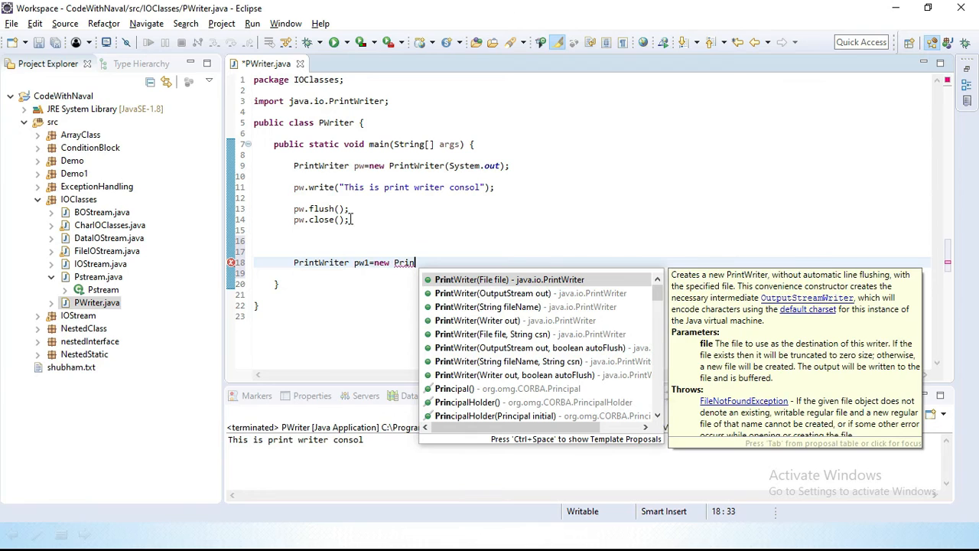
pyautogui.moveTo(489, 279)
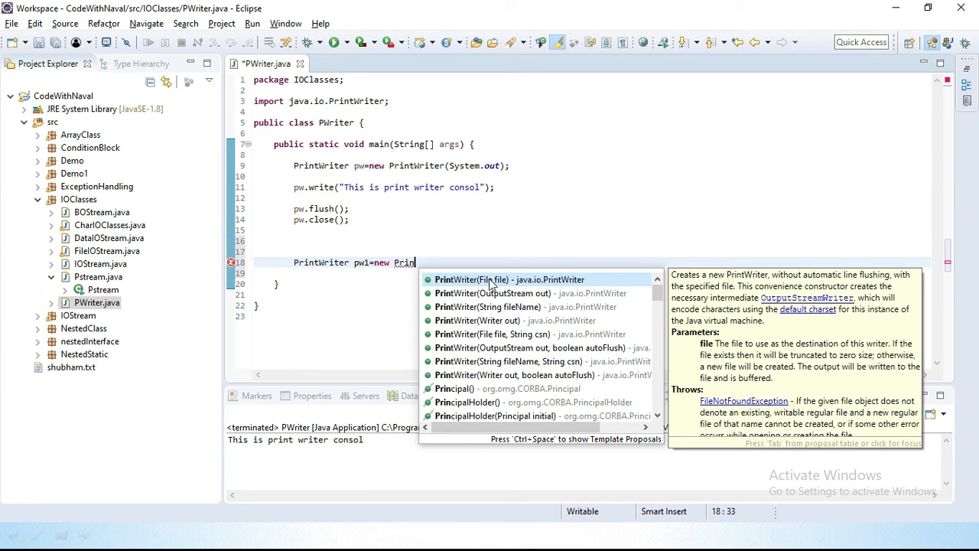
pyautogui.moveTo(493, 294)
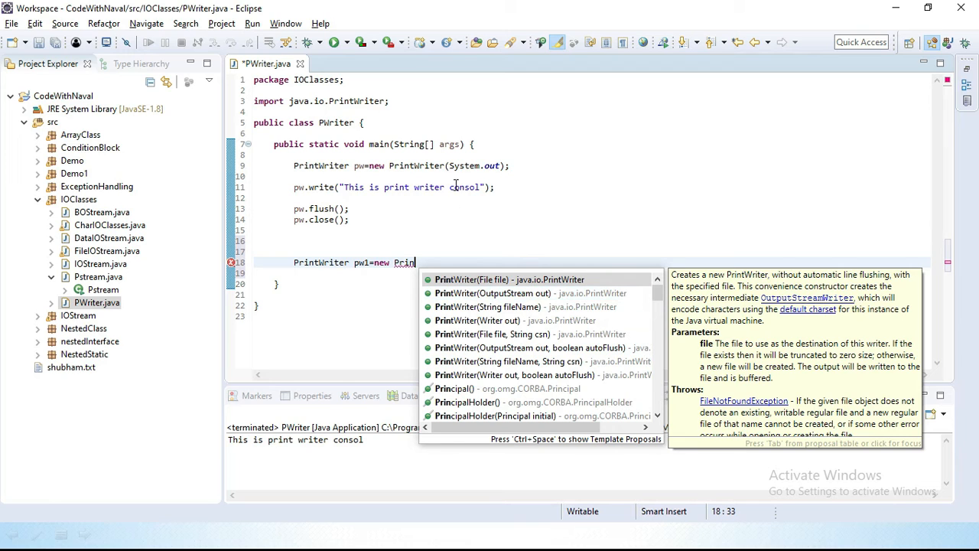
pyautogui.moveTo(502, 294)
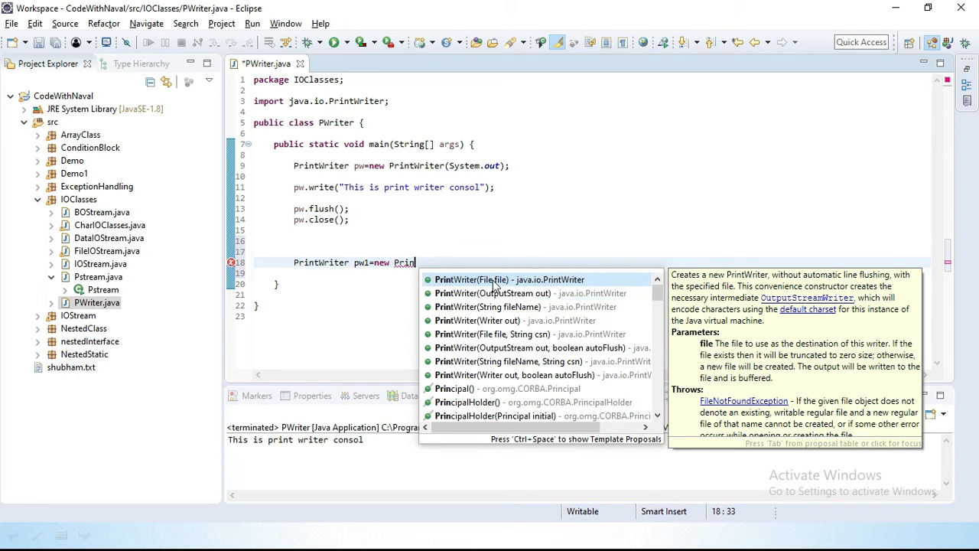
pyautogui.click(509, 278)
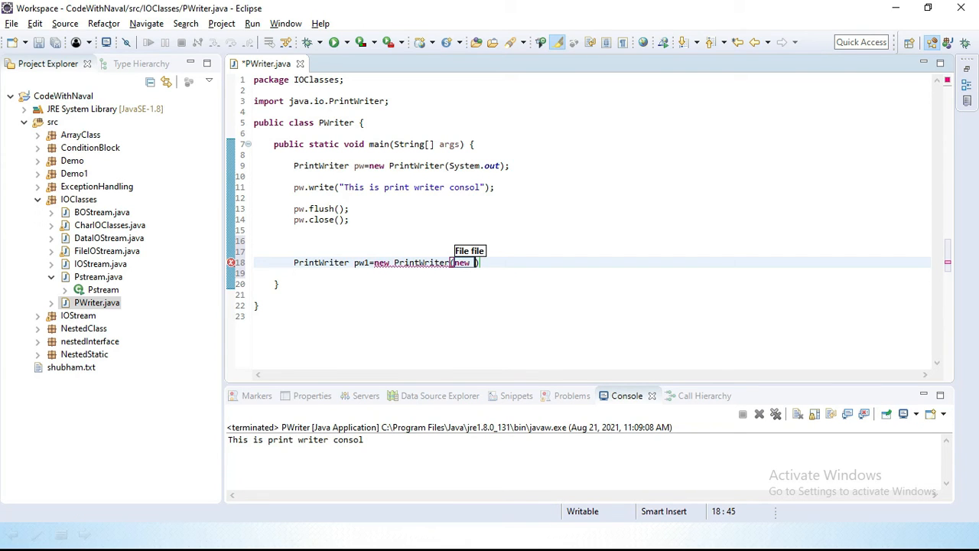
# Step: Build the File with the path ending in \Demo5.txt inside the FilePath folder
pyautogui.write('File')
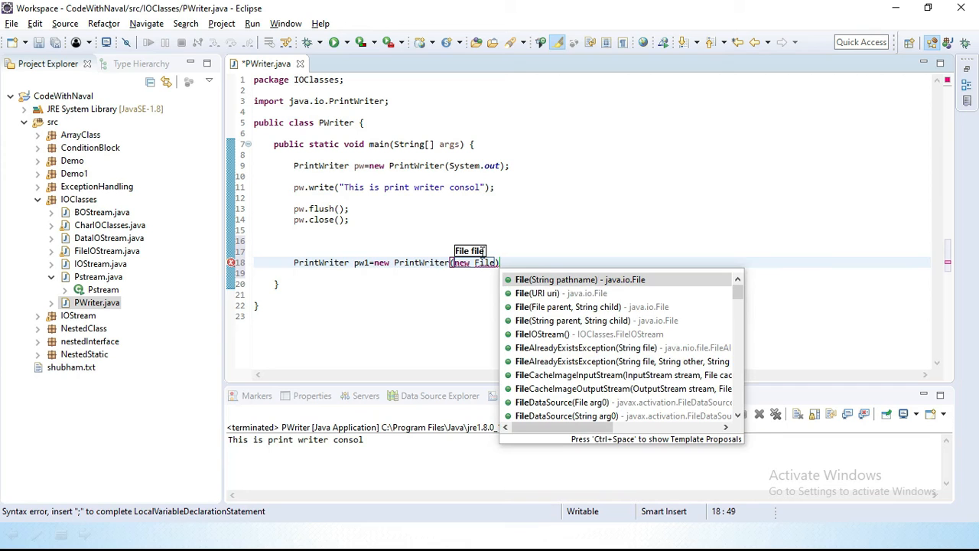
pyautogui.click(578, 279)
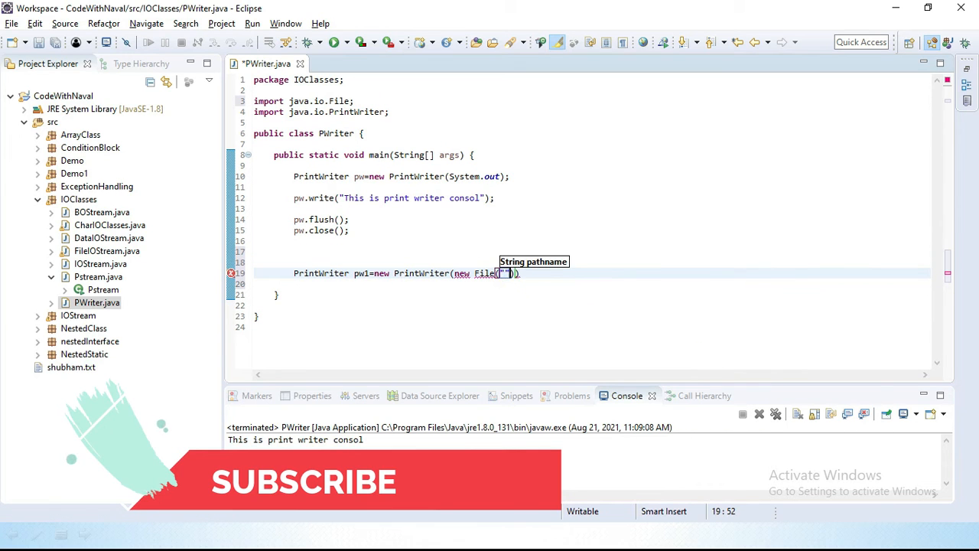
pyautogui.write('""')
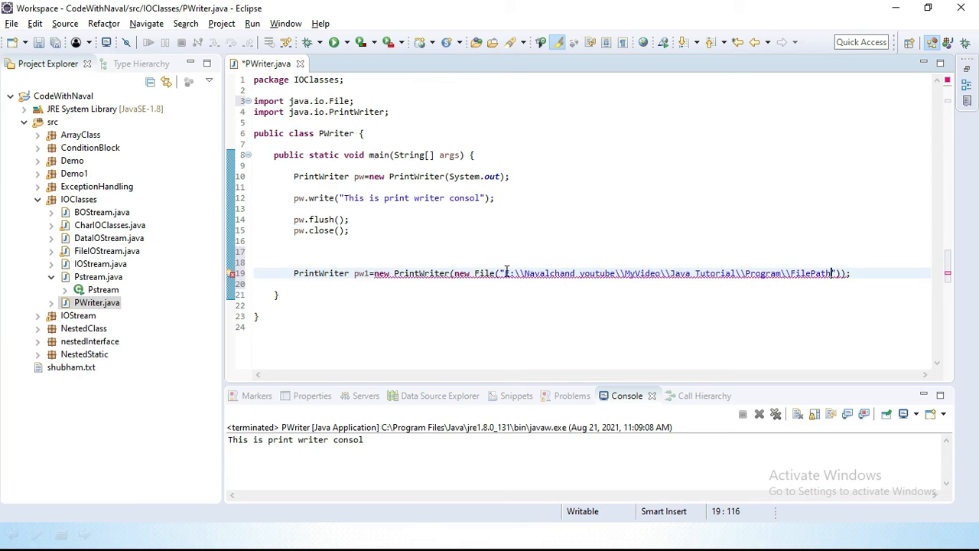
pyautogui.write('\\\\')
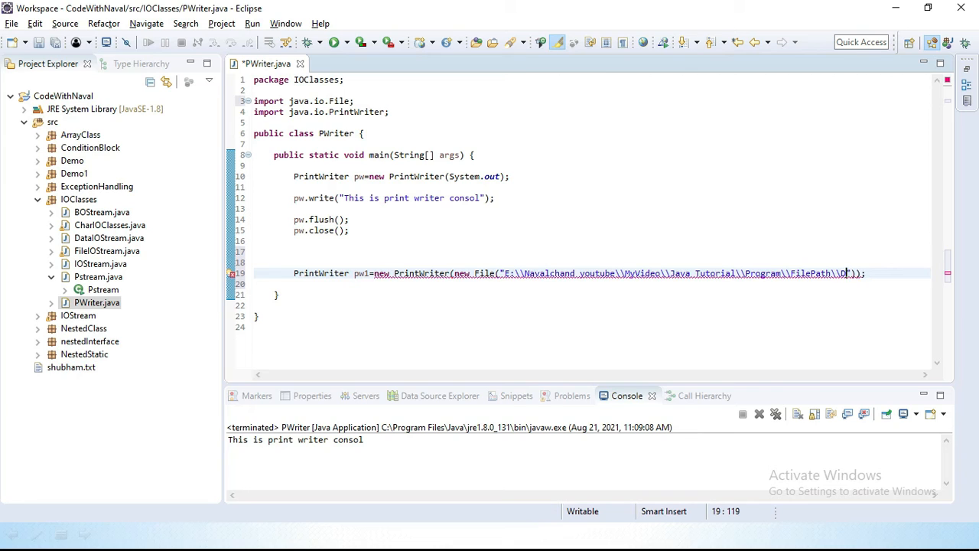
pyautogui.write('Demo5')
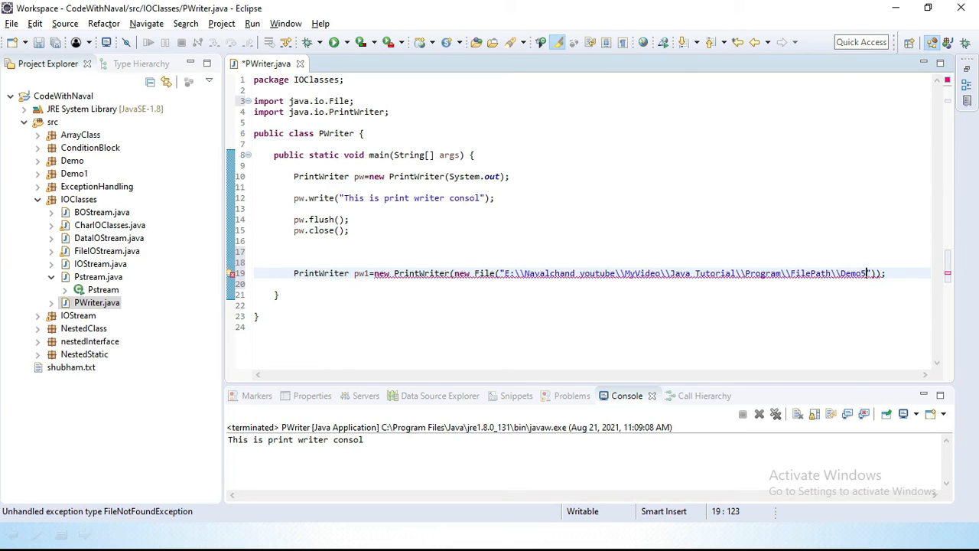
pyautogui.write('.txt')
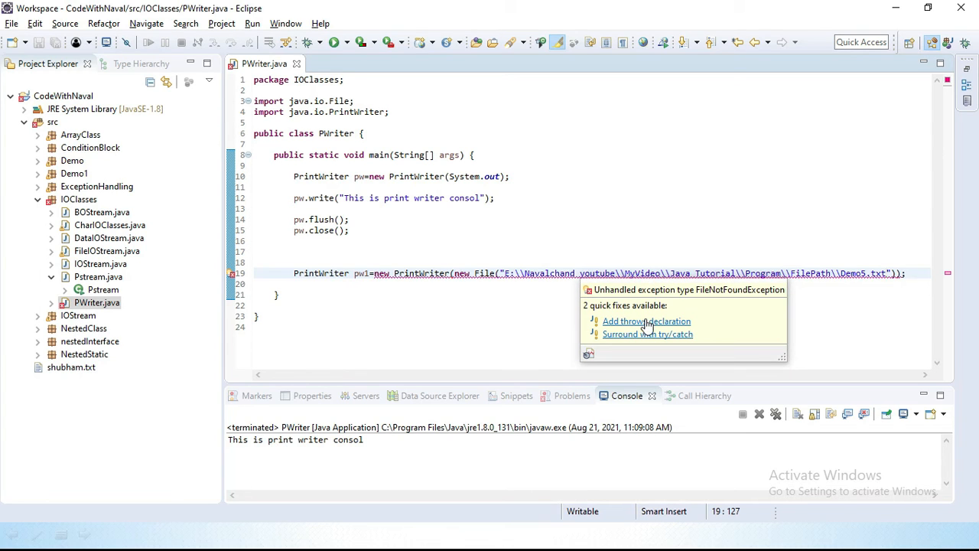
# Step: Apply the quick fix so main throws FileNotFoundException
pyautogui.click(646, 321)
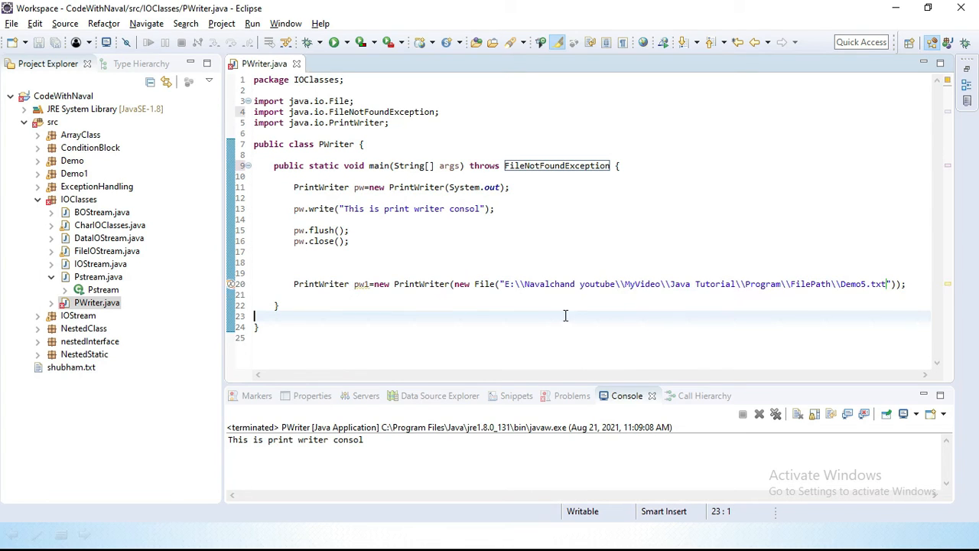
pyautogui.press('enter')
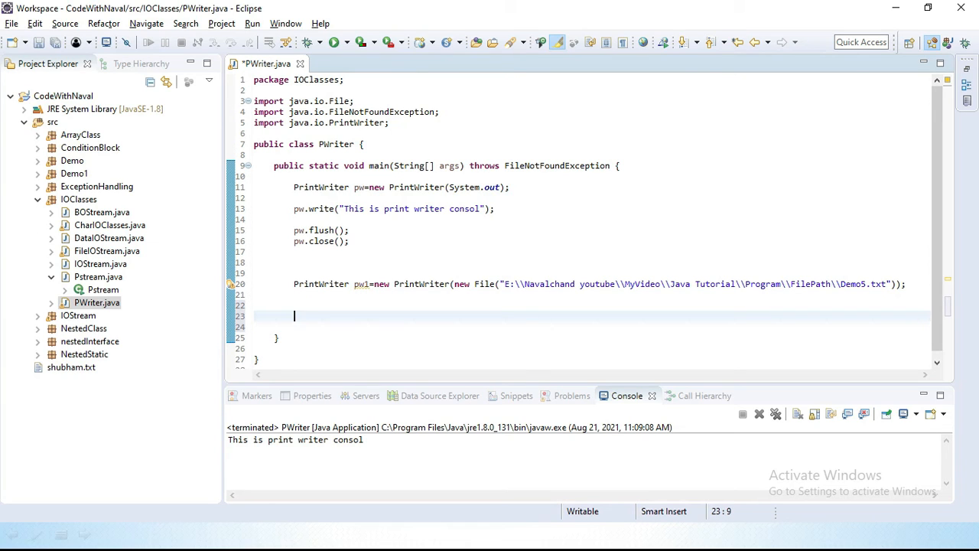
# Step: Write pw1.write("this one is write operation using PrintWriter");
pyautogui.write('pw')
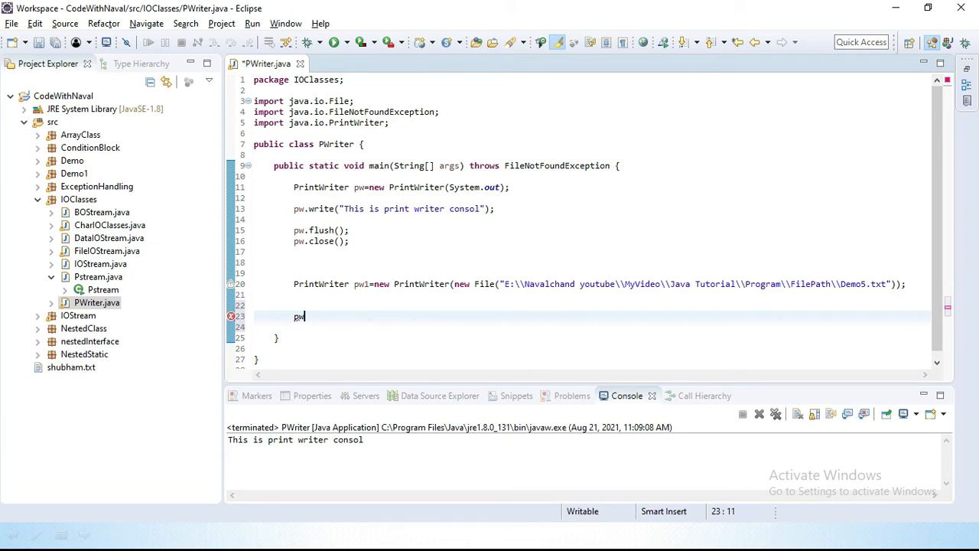
pyautogui.write('1.')
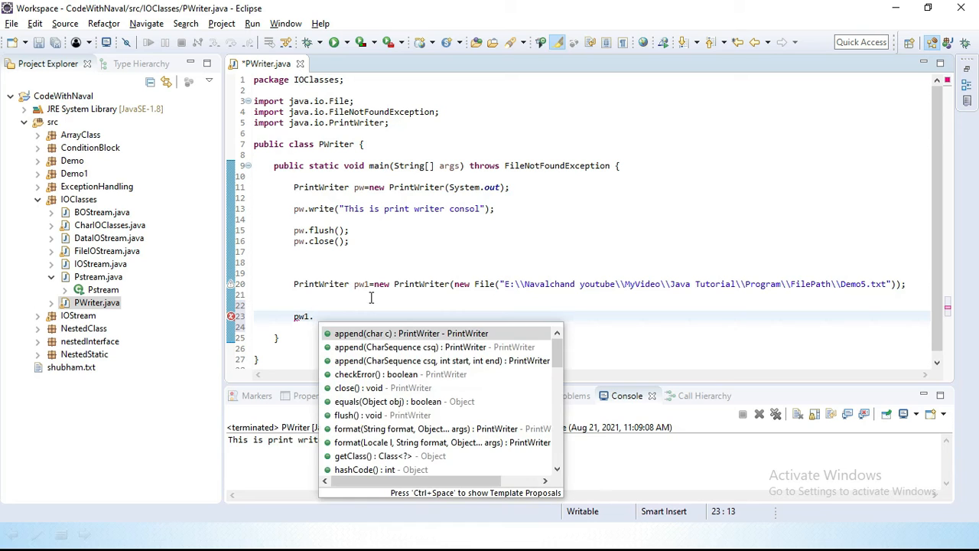
pyautogui.write('write("this one ");')
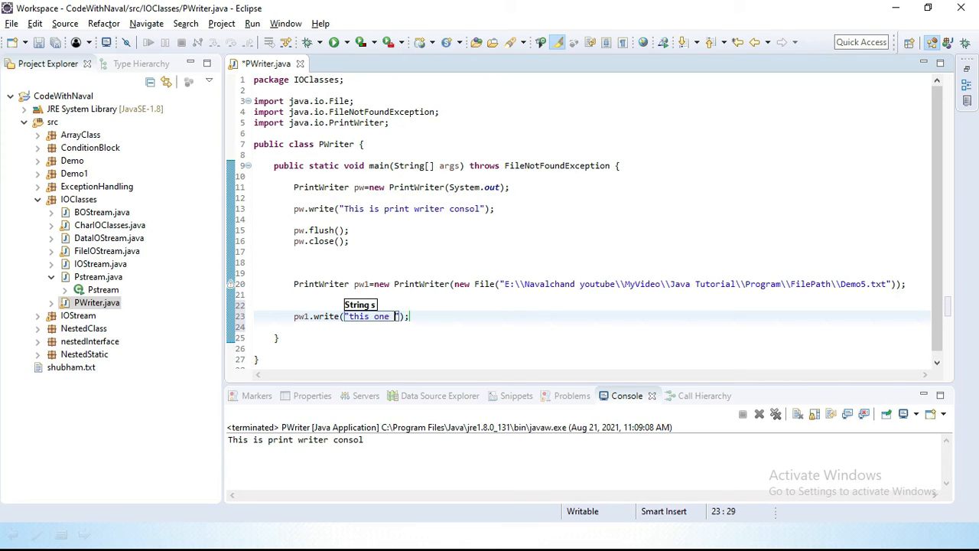
pyautogui.write('is wri')
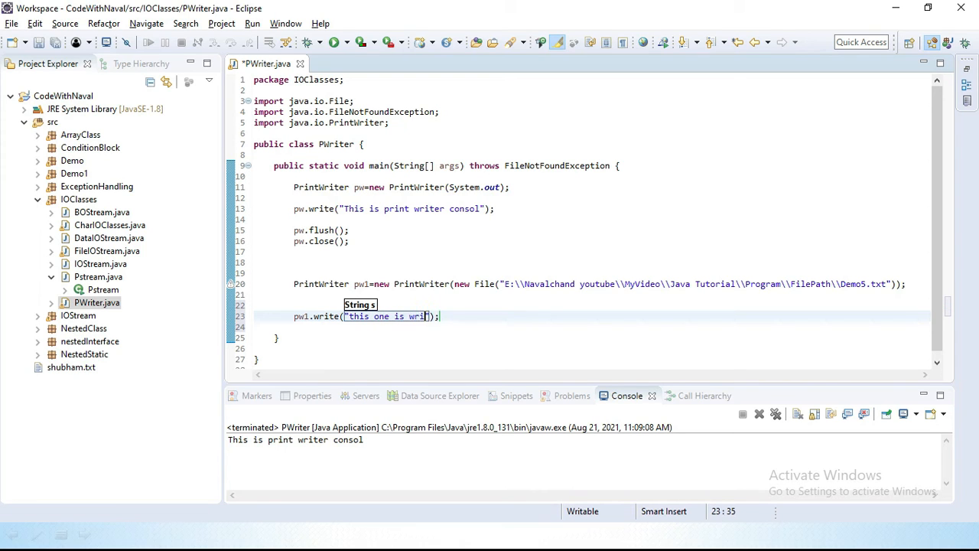
pyautogui.write('operation using P')
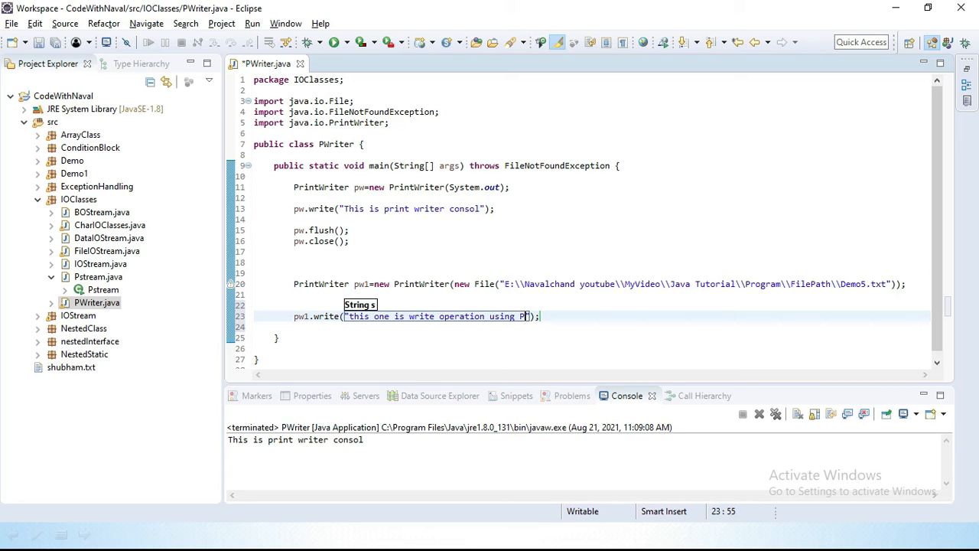
pyautogui.write('rintWriter')
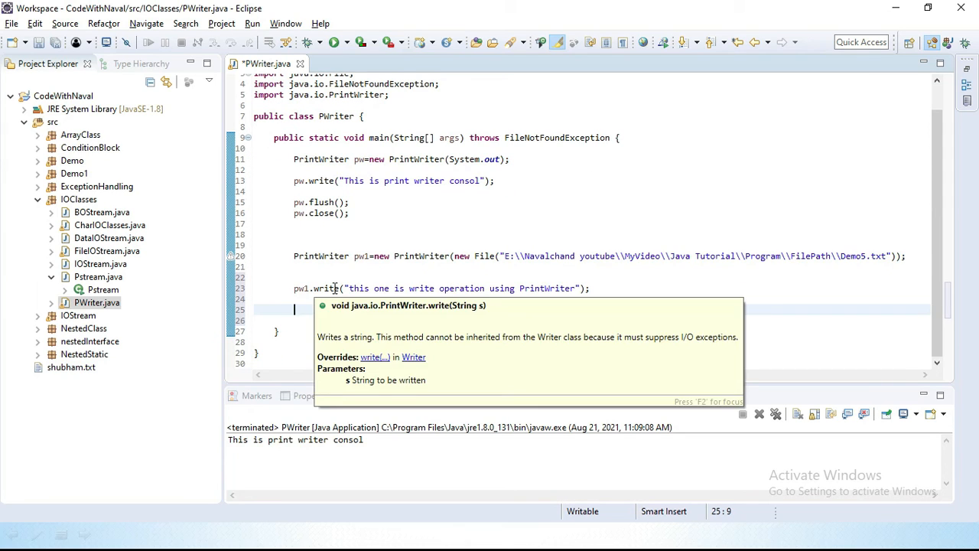
pyautogui.write('P')
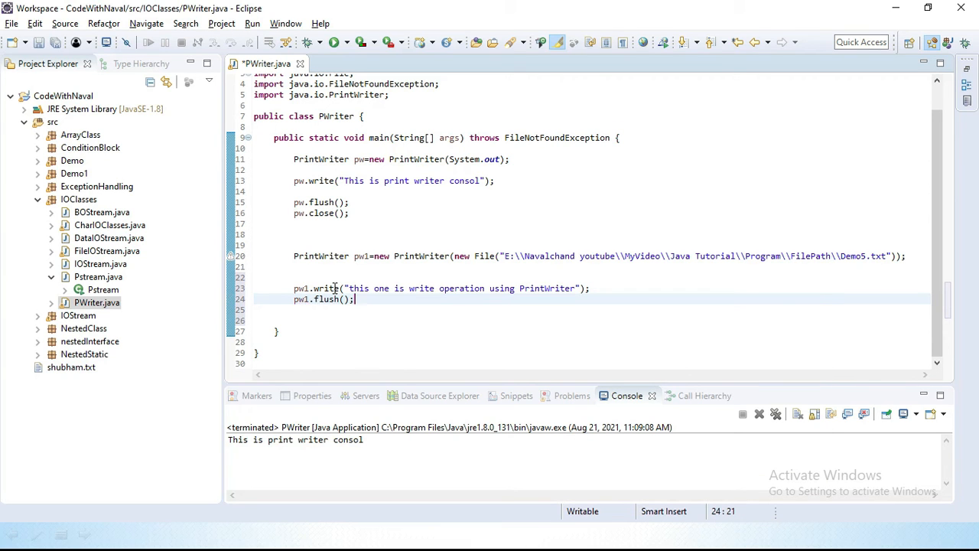
# Step: Add pw1.flush(); and pw1.close(); below the write call
pyautogui.press('enter')
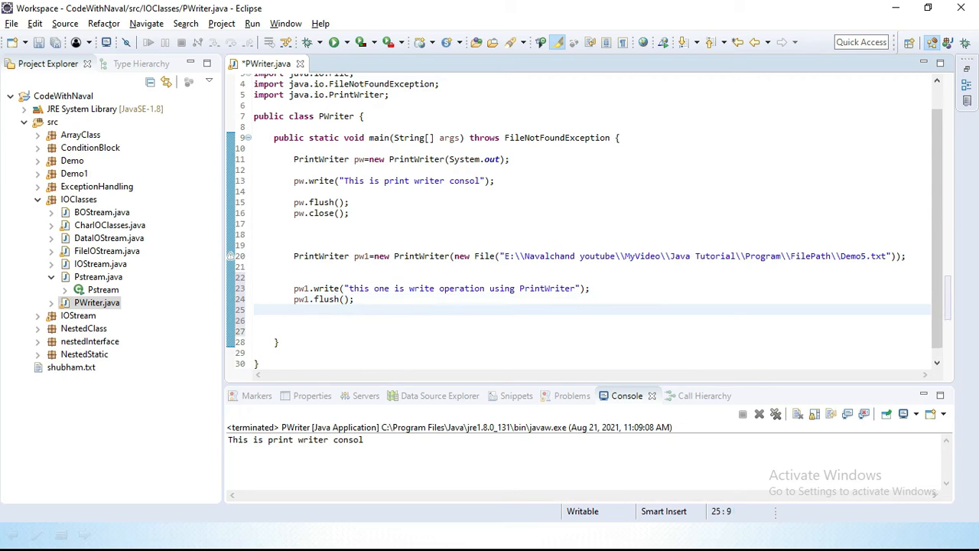
pyautogui.write('pw1')
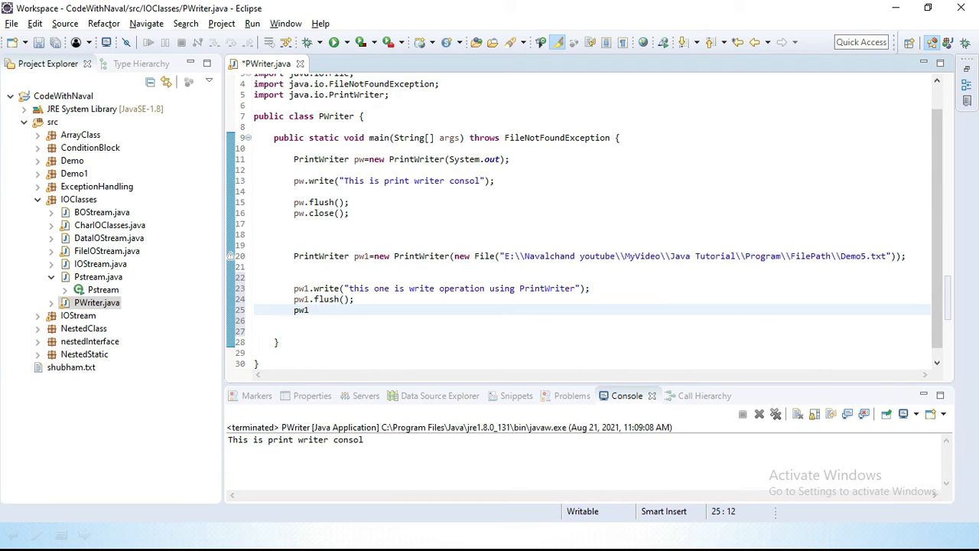
pyautogui.write('.close();')
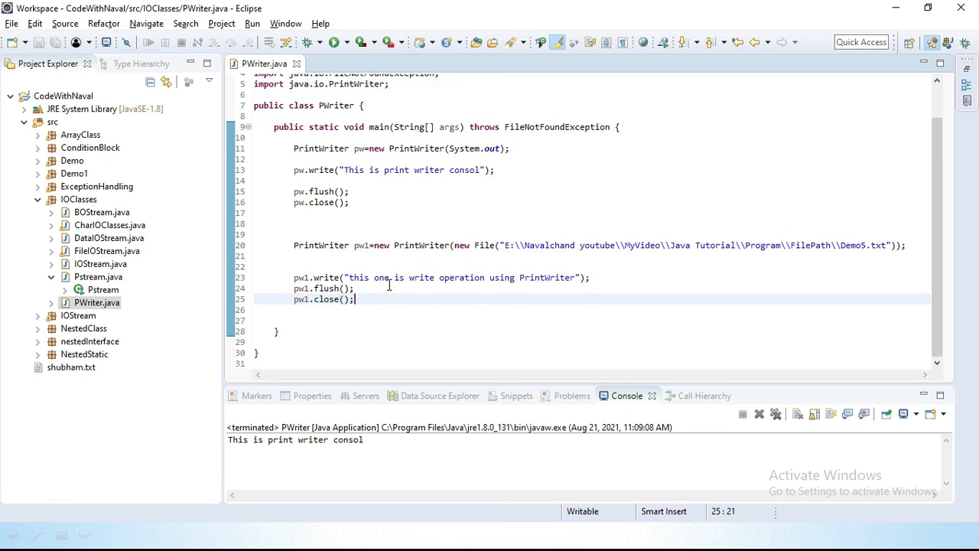
pyautogui.moveTo(527, 287)
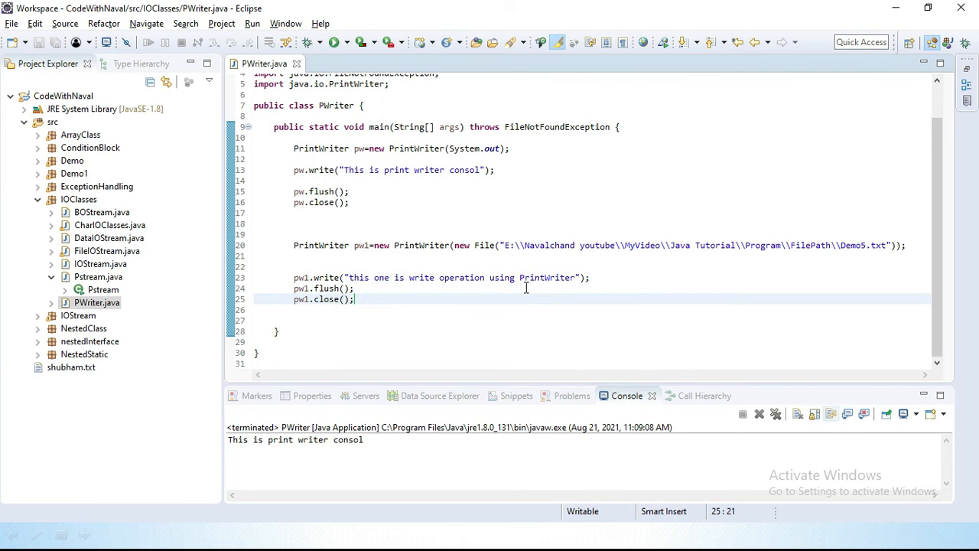
# Step: Run PWriter as a Java application so Demo5.txt is created in FilePath
pyautogui.rightClick(344, 267)
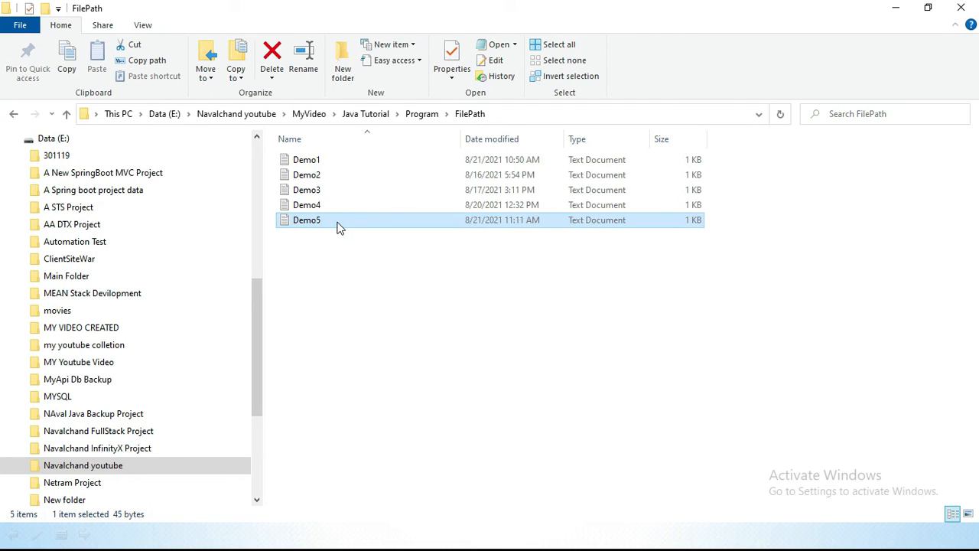
# Step: Open Demo5 in Notepad showing "this one is write operation using PrintWriter"
pyautogui.doubleClick(306, 220)
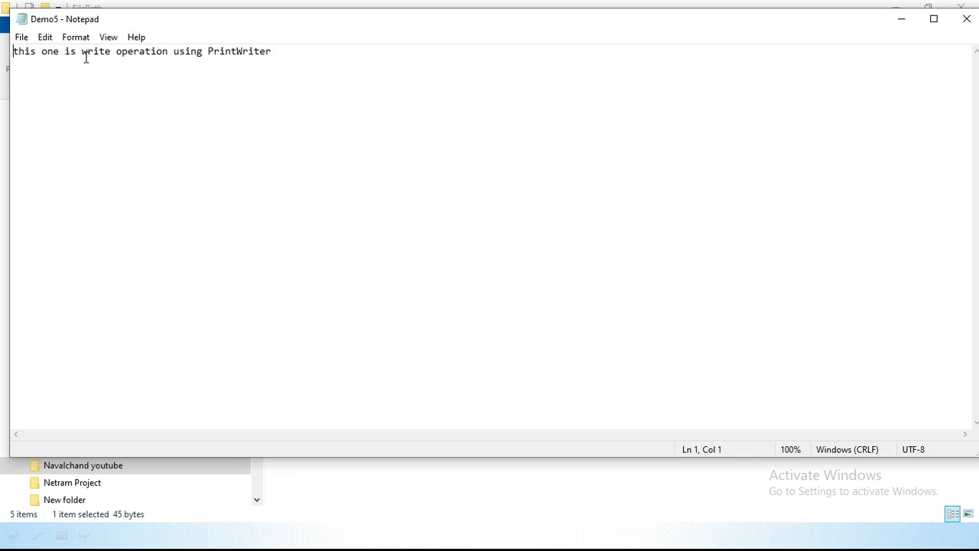
pyautogui.moveTo(334, 79)
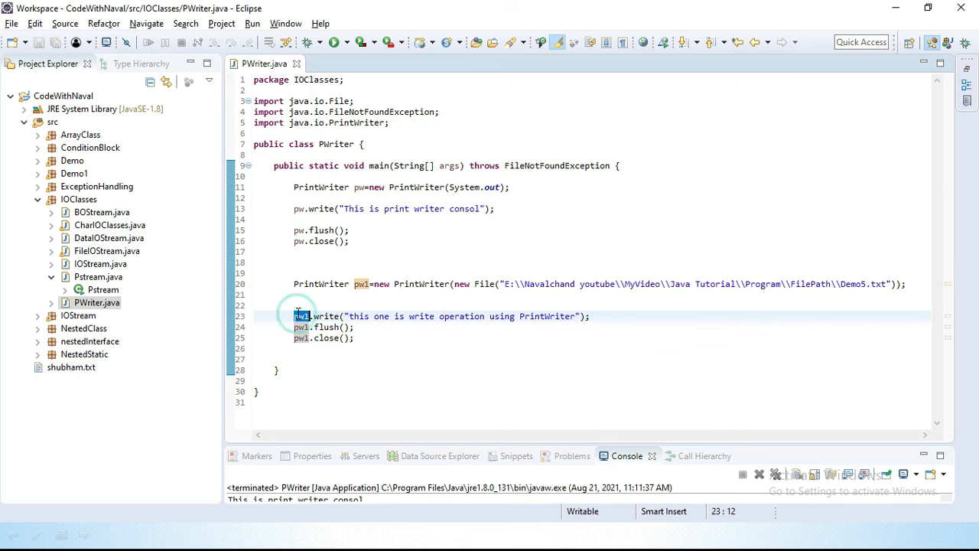
pyautogui.moveTo(872, 288)
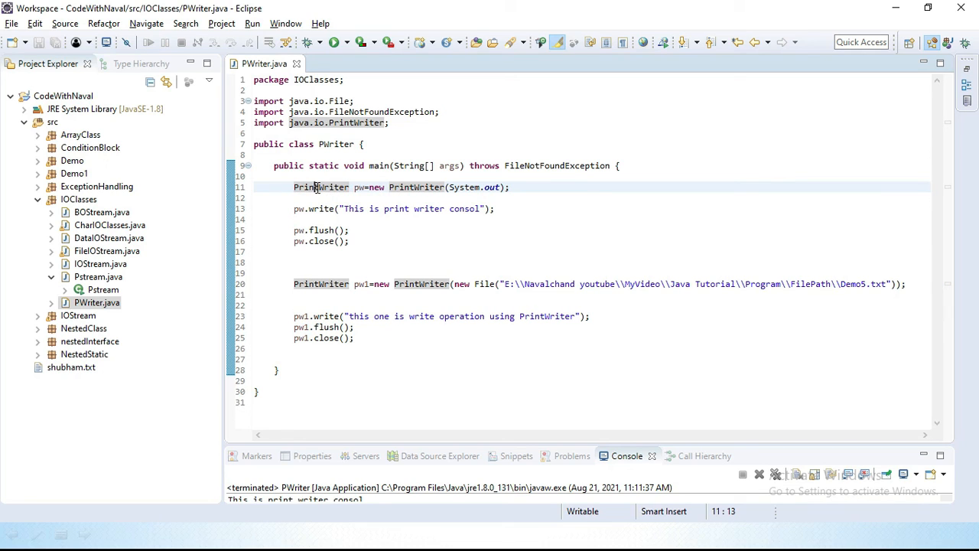
pyautogui.doubleClick(322, 187)
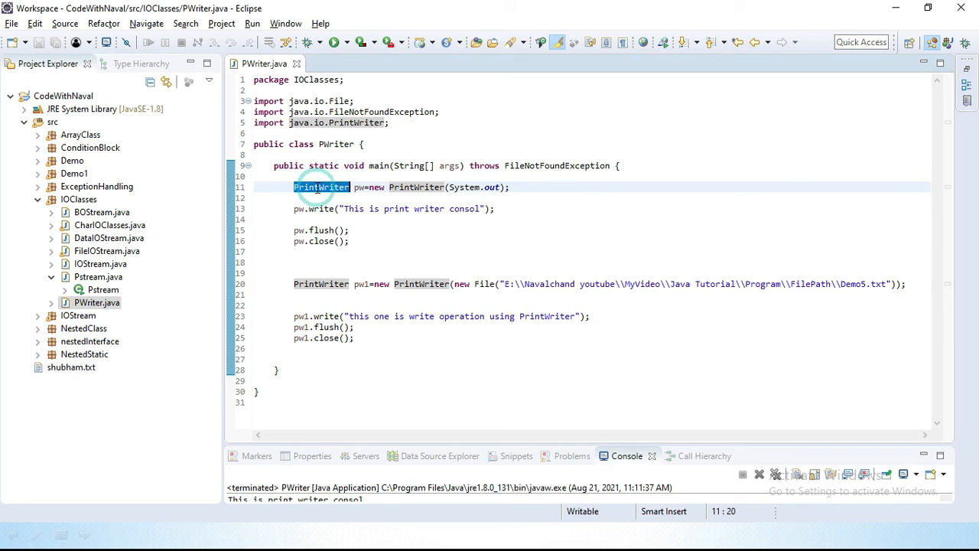
pyautogui.click(329, 262)
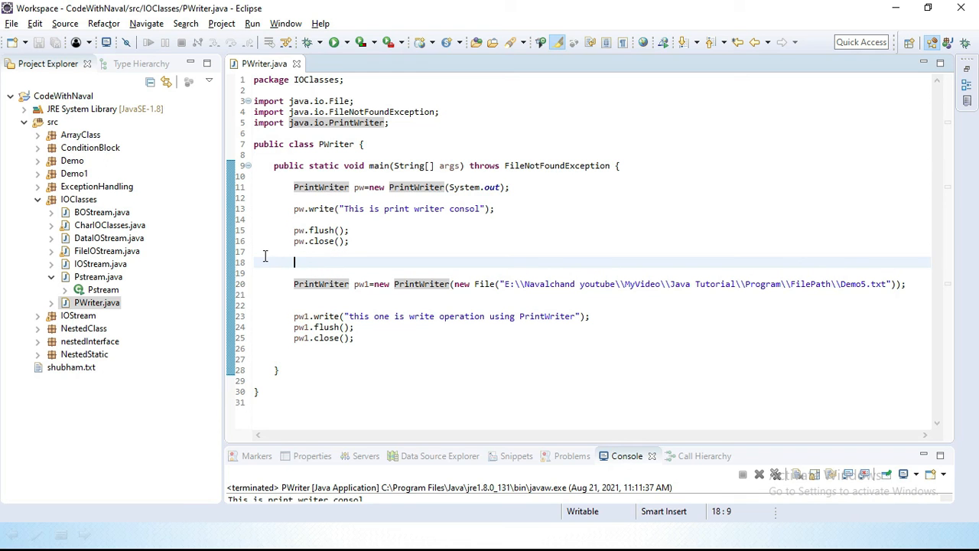
pyautogui.click(263, 254)
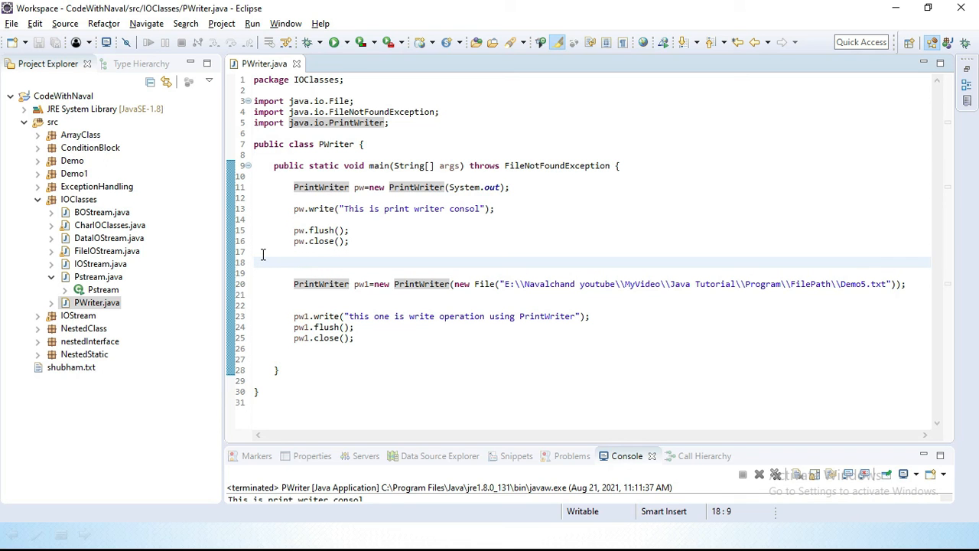